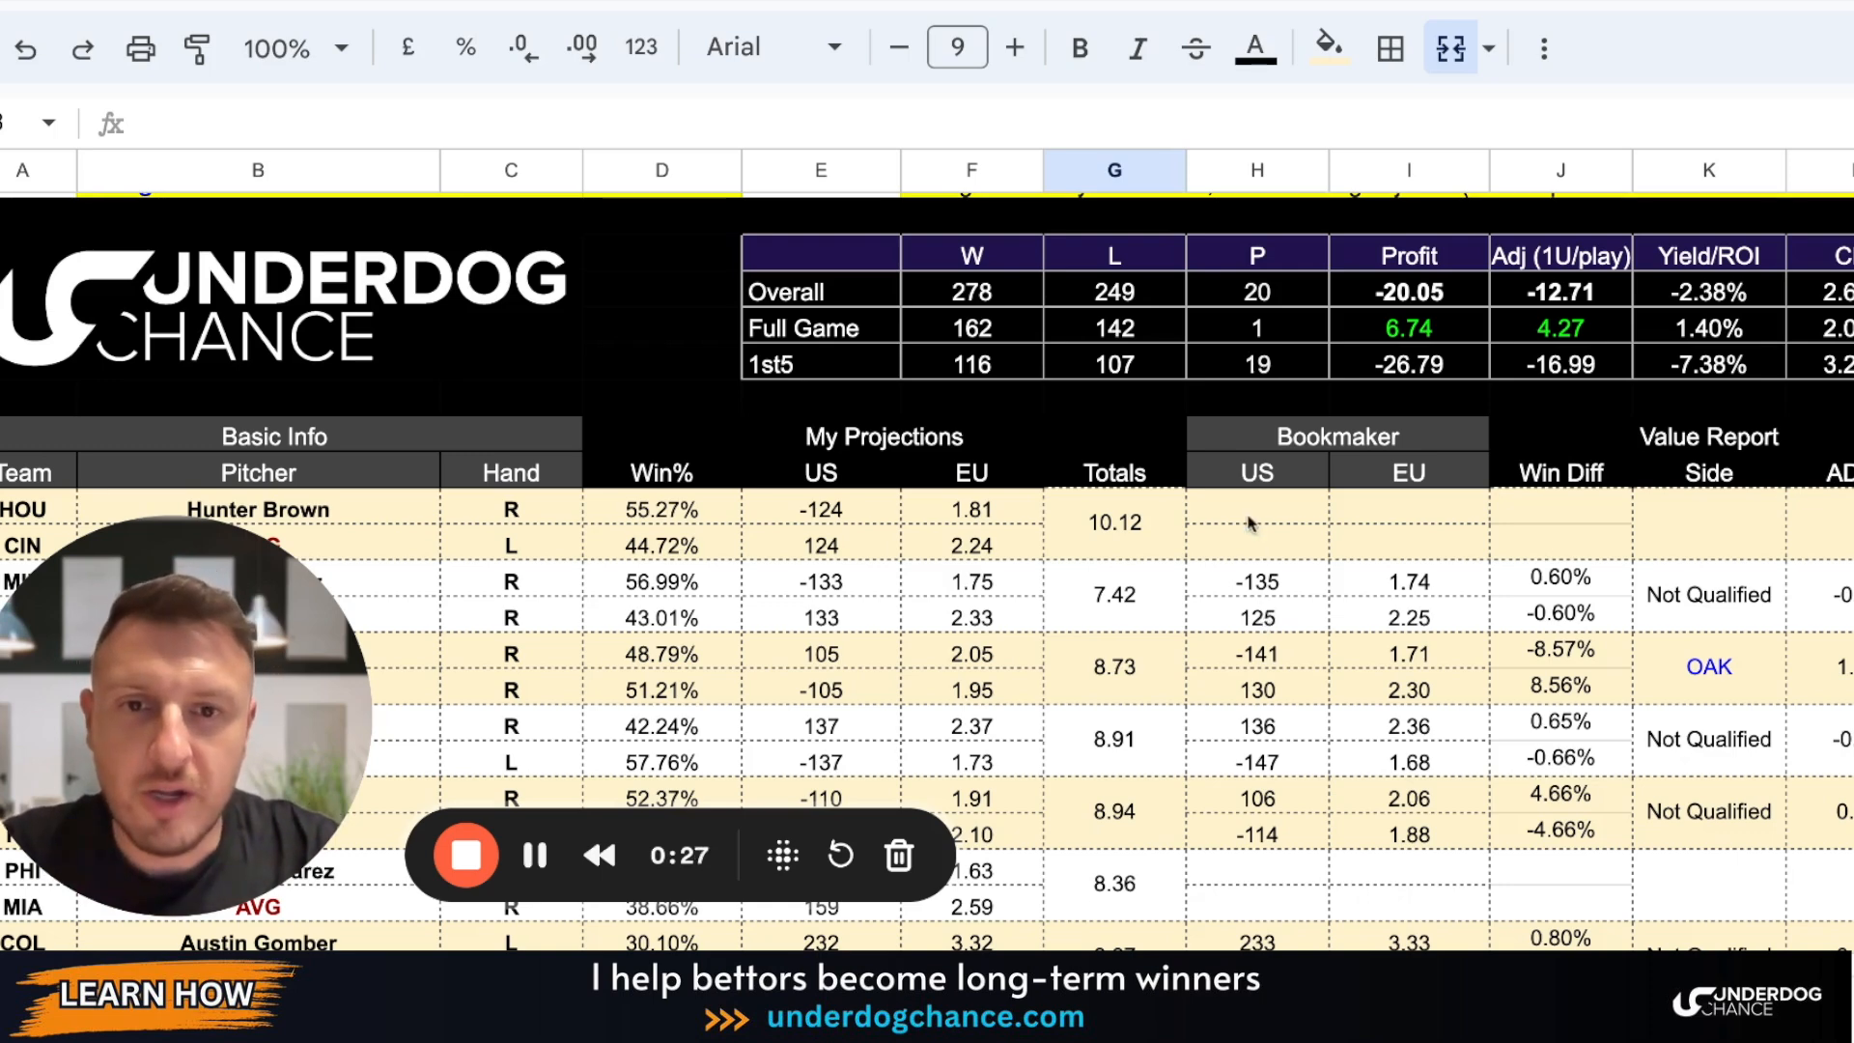
{"action": "mouse_move", "coordinate": [1052, 478]}
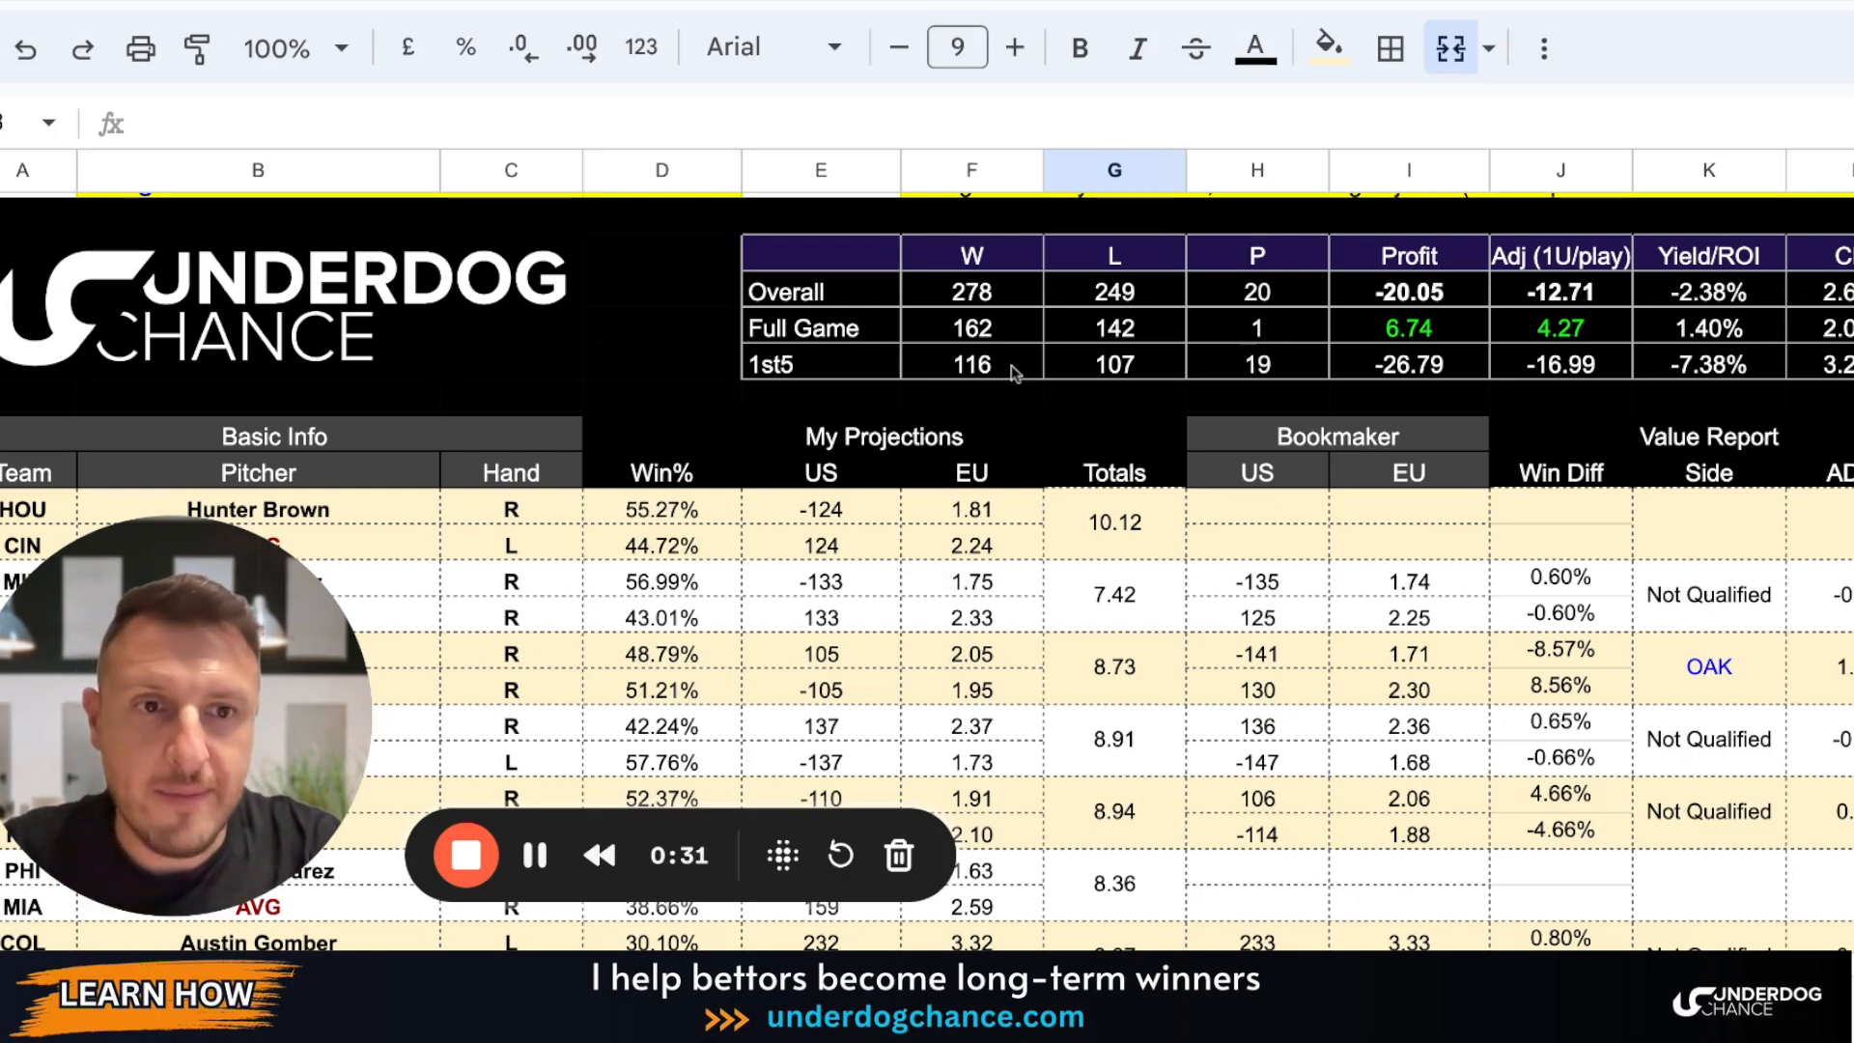
{"action": "scroll", "scroll_direction": "down", "scroll_amount": 3}
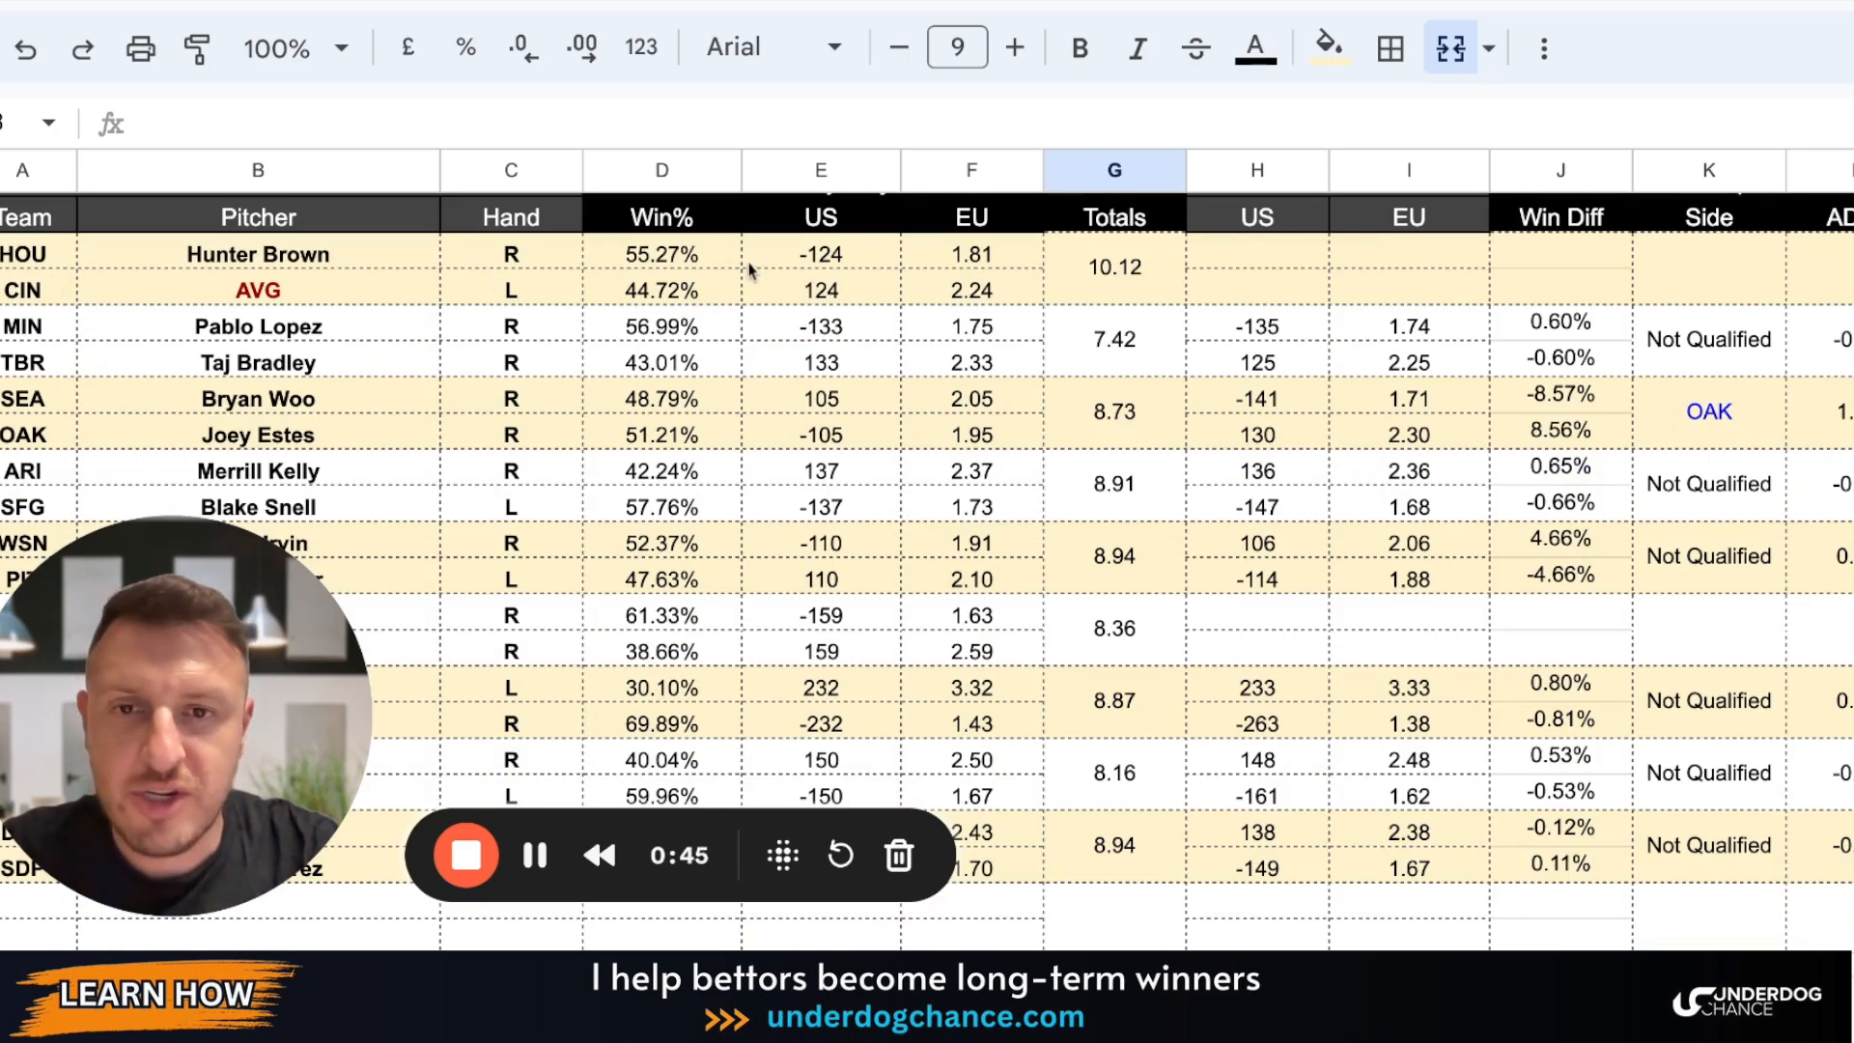
{"action": "mouse_move", "coordinate": [301, 291]}
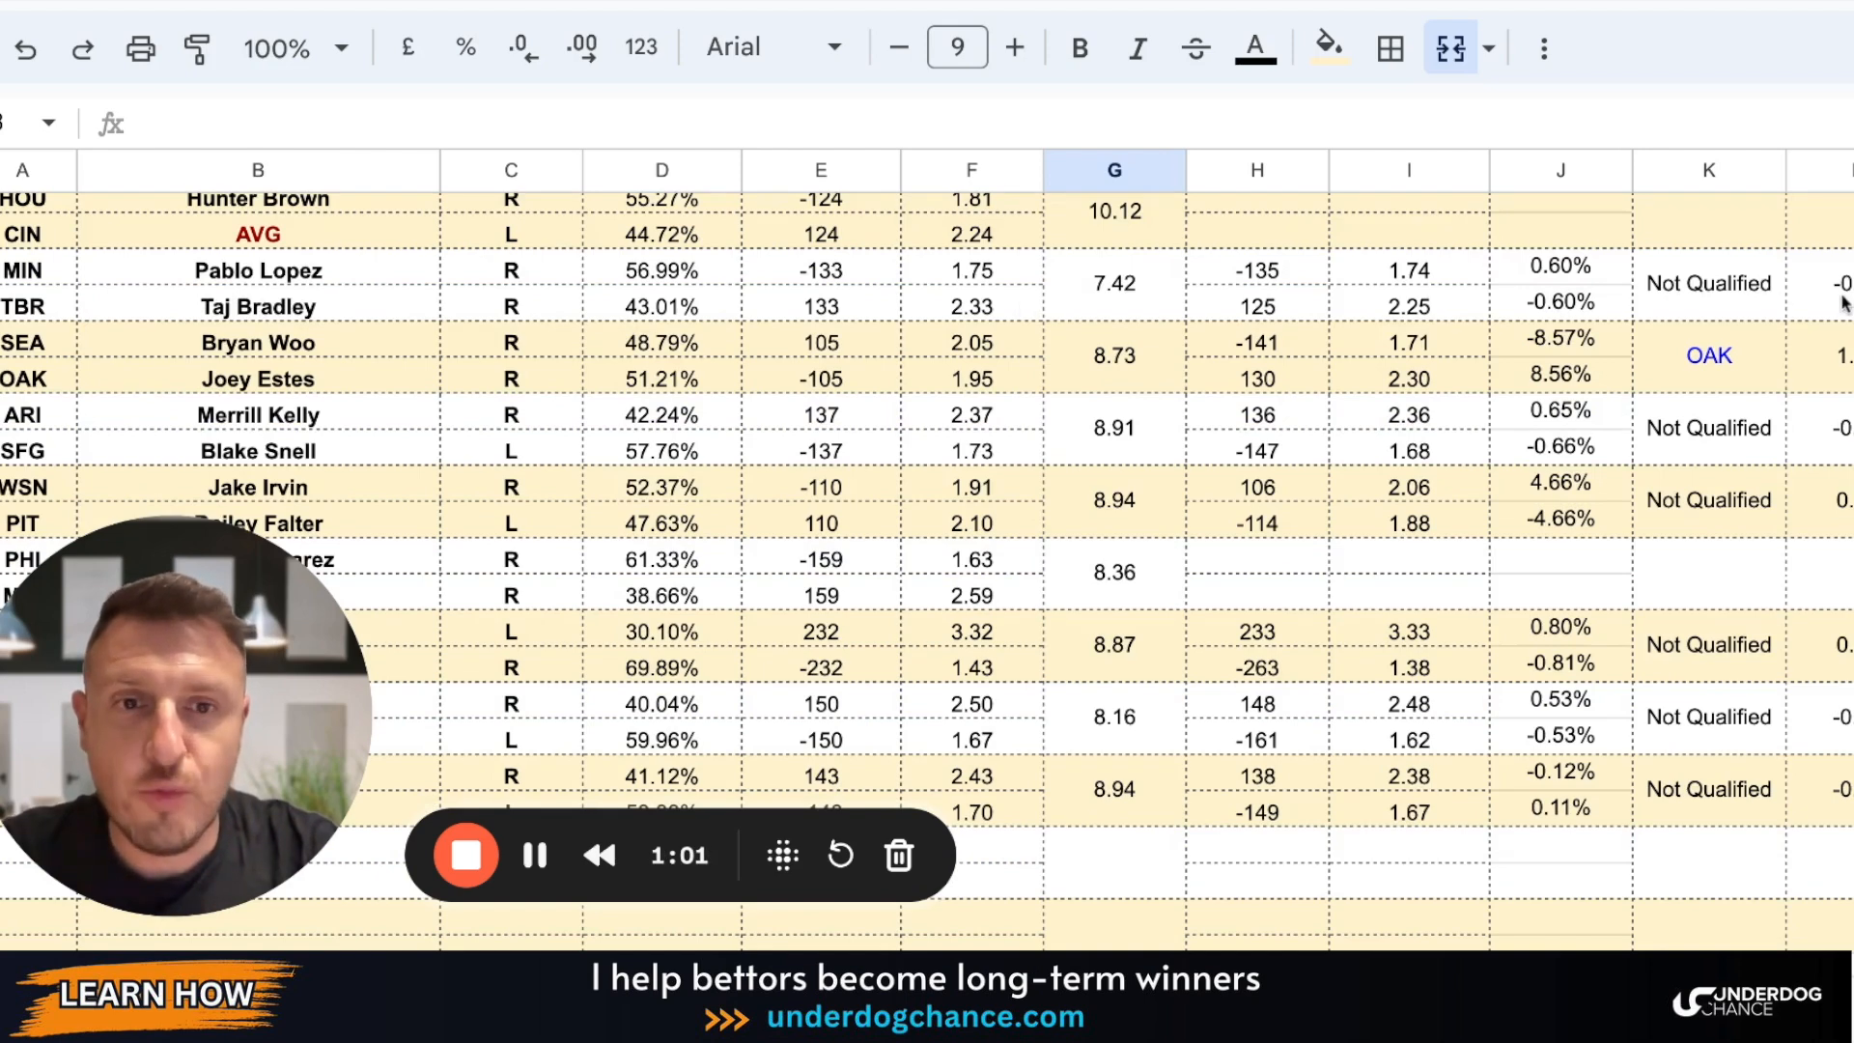
{"action": "mouse_move", "coordinate": [892, 335]}
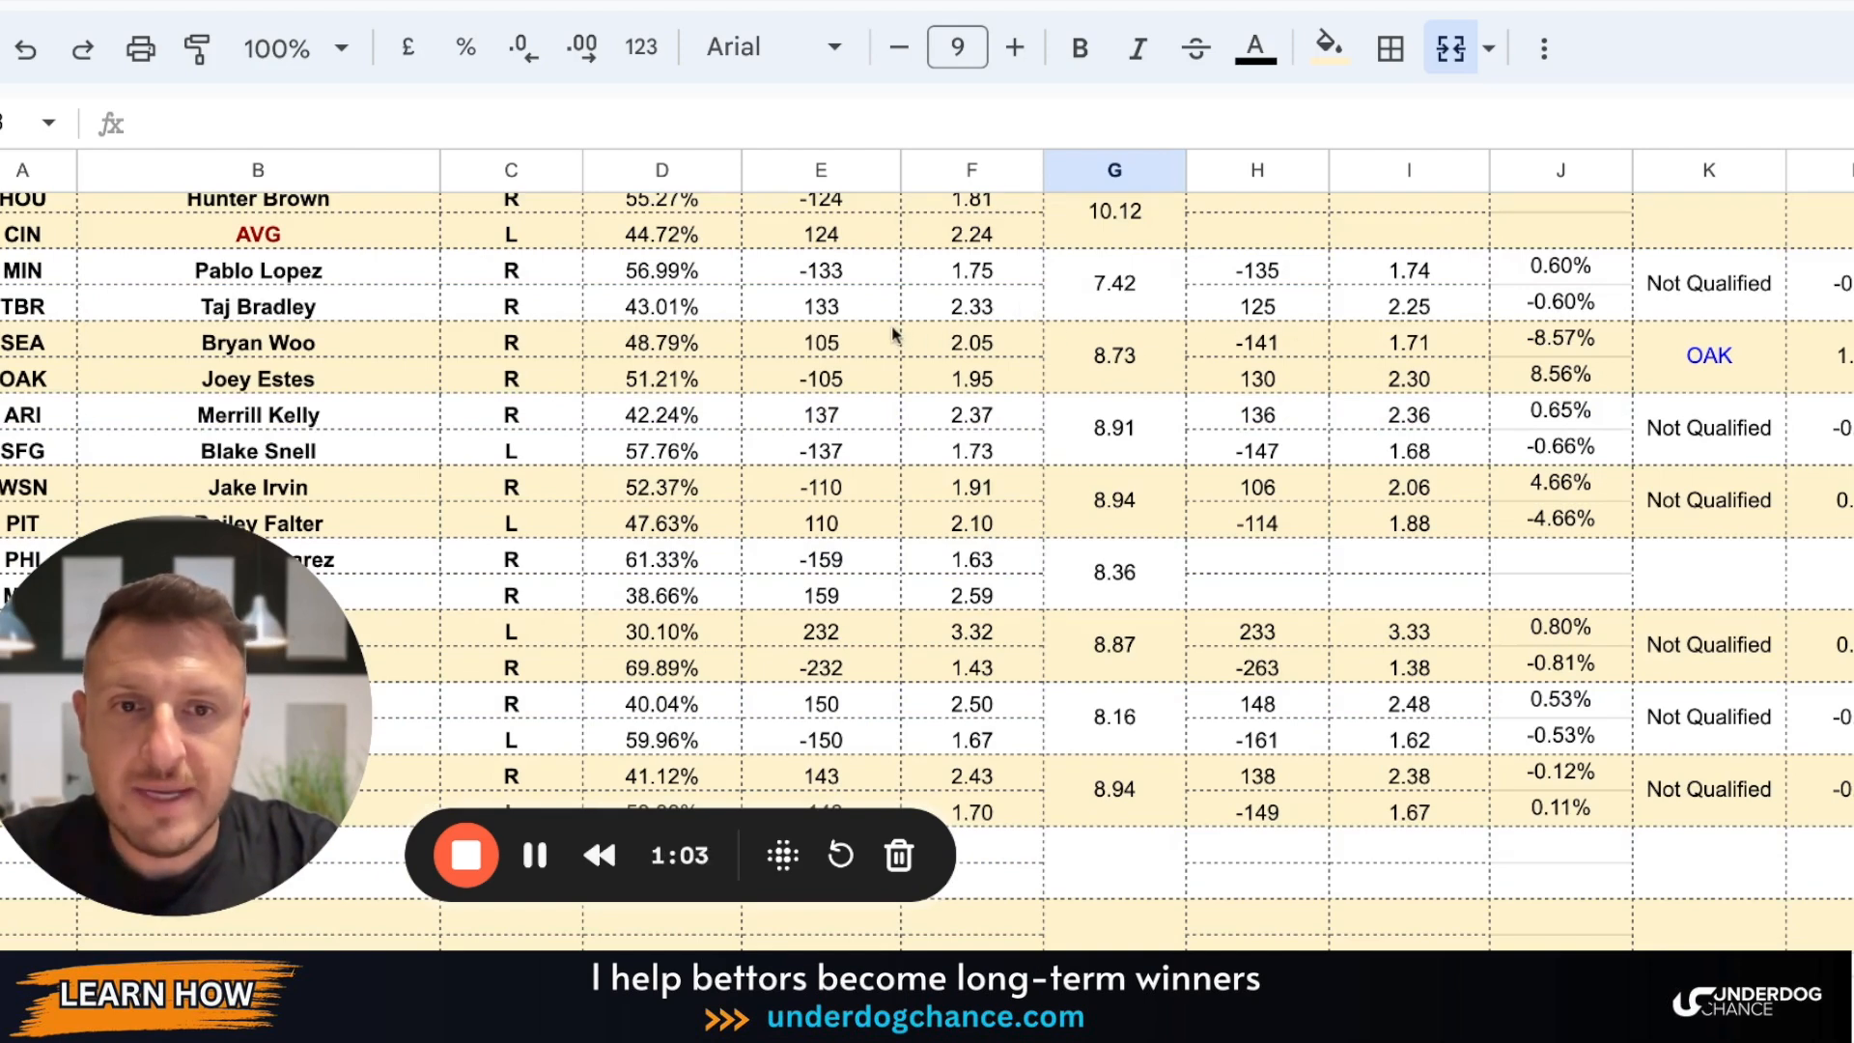
{"action": "mouse_move", "coordinate": [880, 290]}
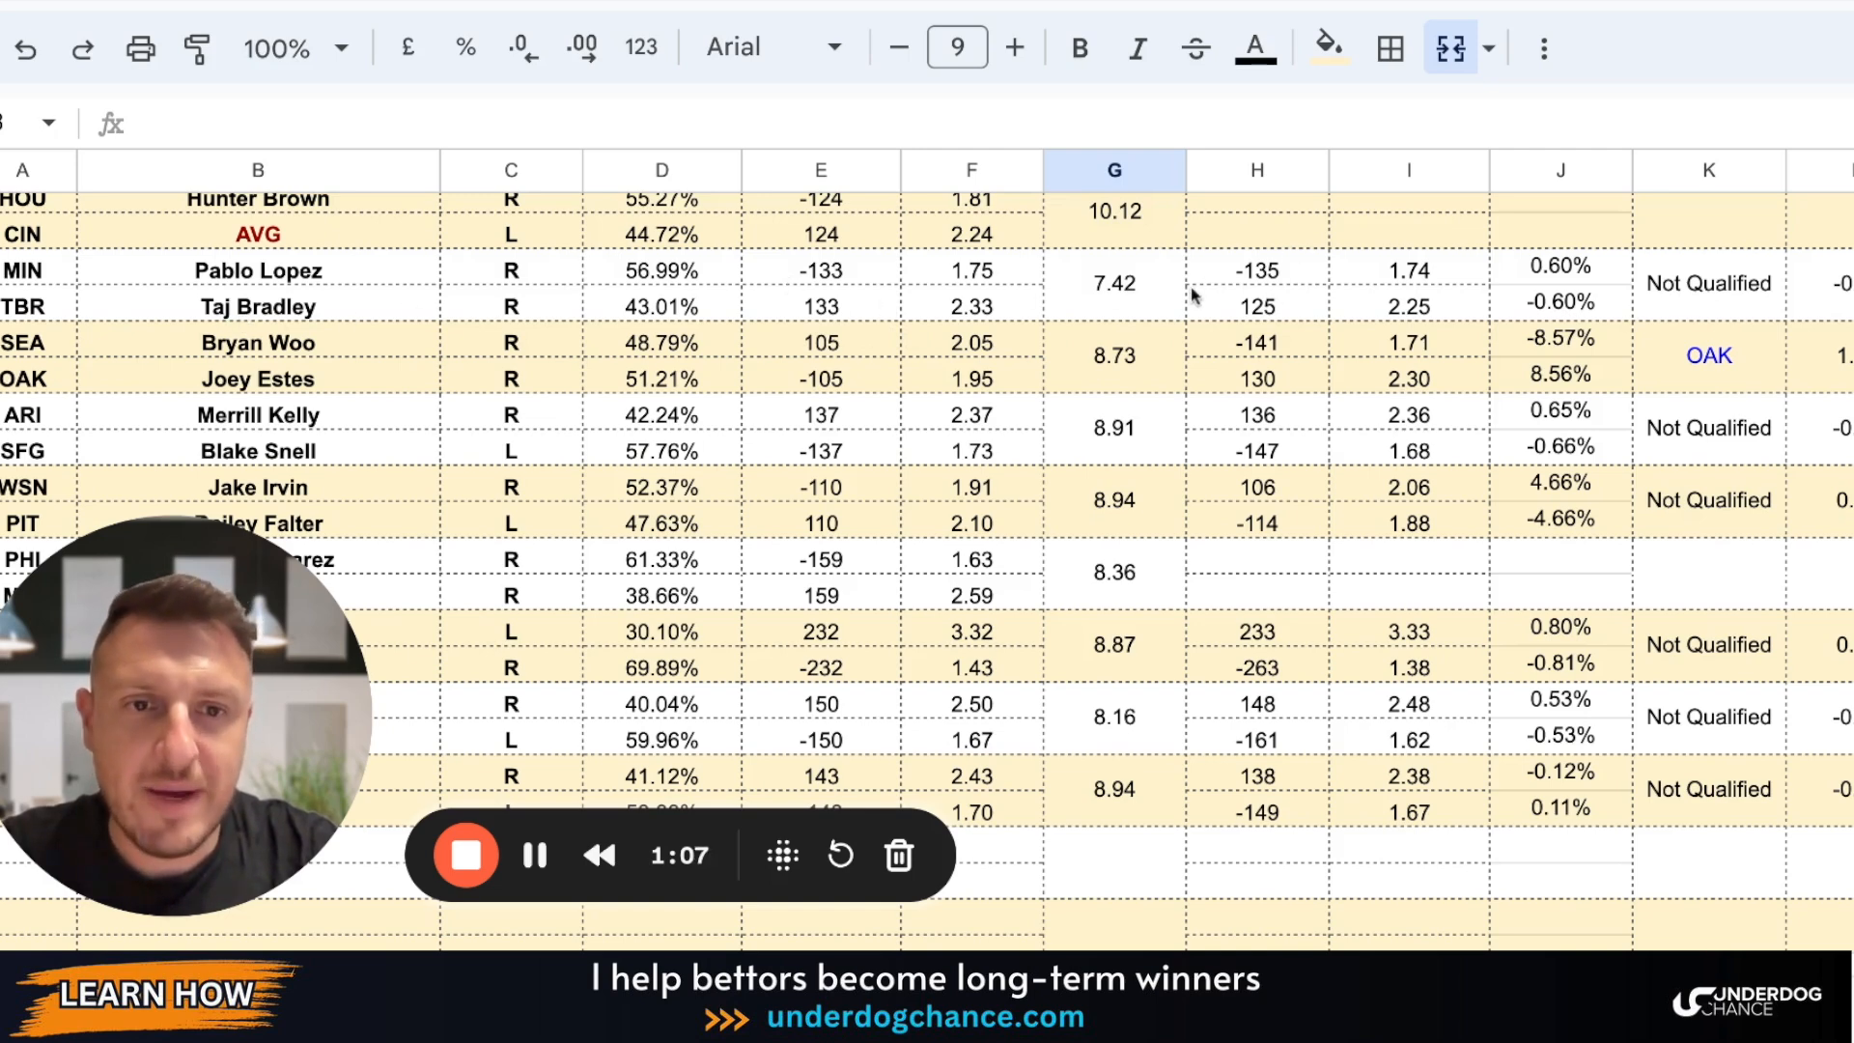
{"action": "mouse_move", "coordinate": [434, 358]}
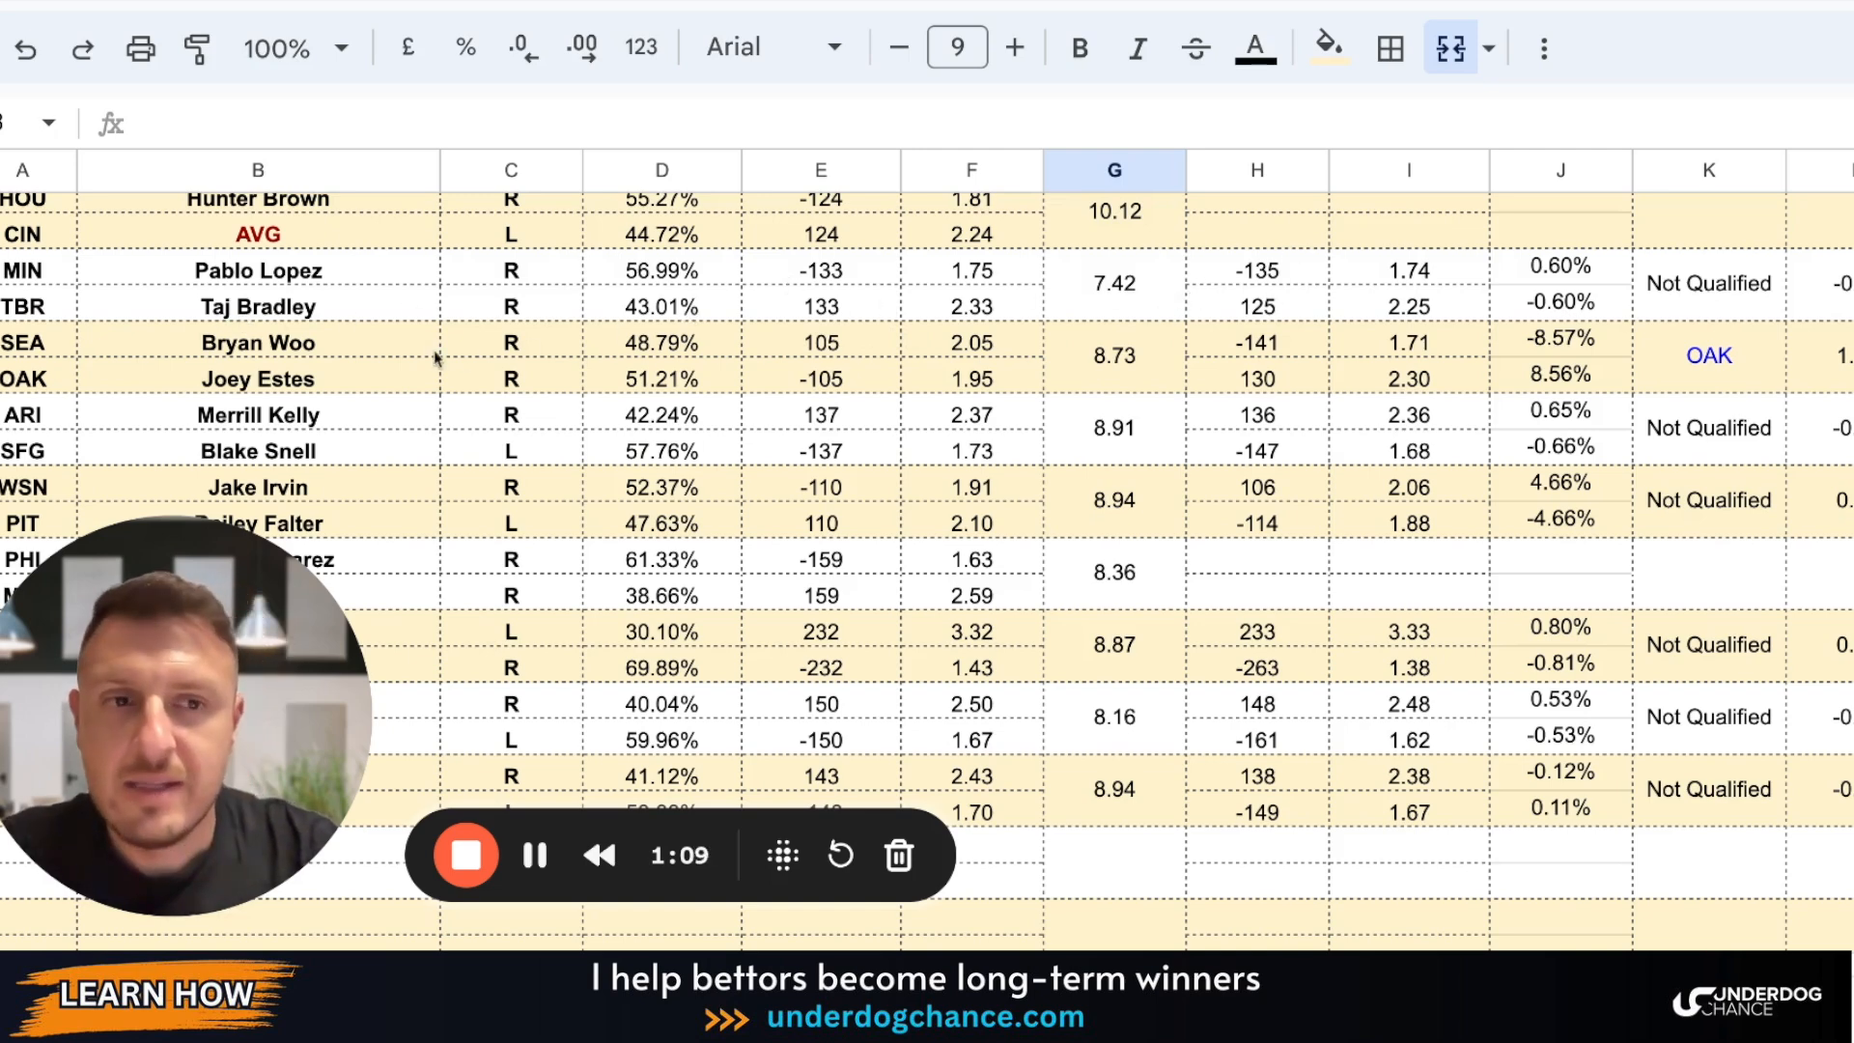
{"action": "scroll", "scroll_direction": "down", "scroll_amount": 3}
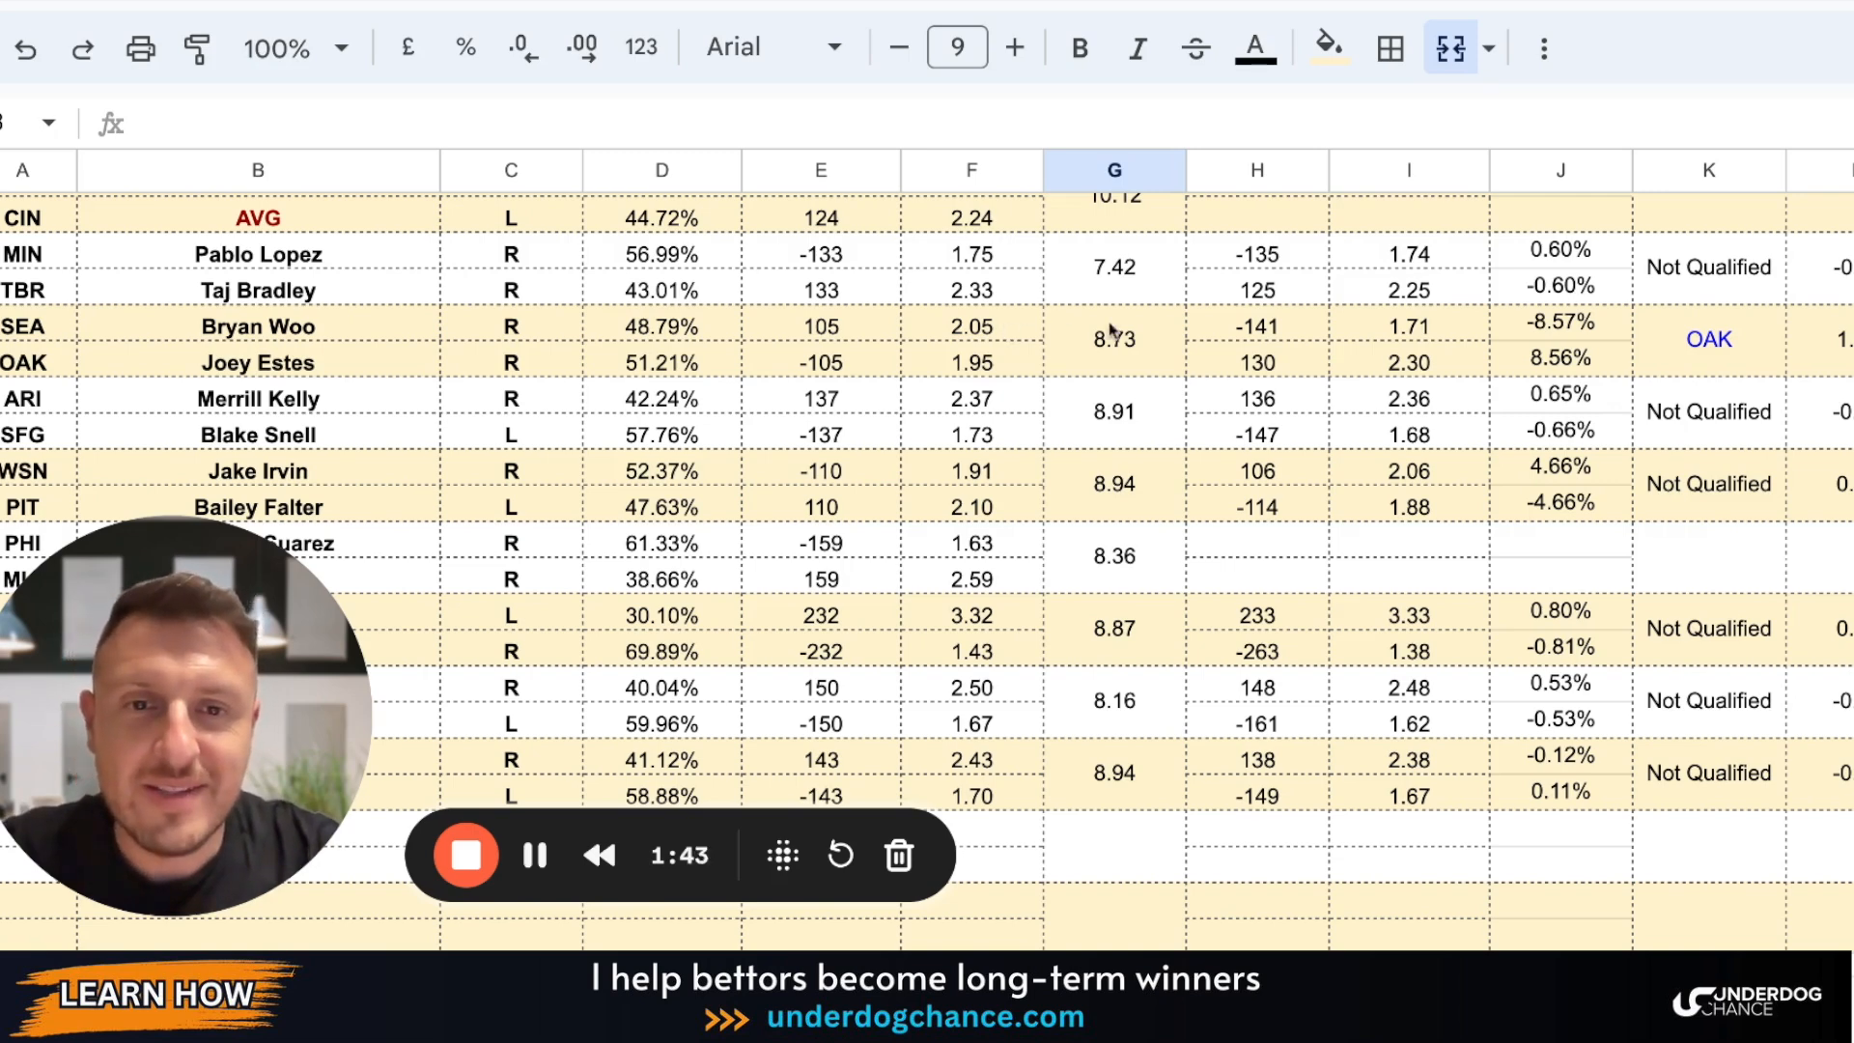
{"action": "mouse_move", "coordinate": [1275, 376]}
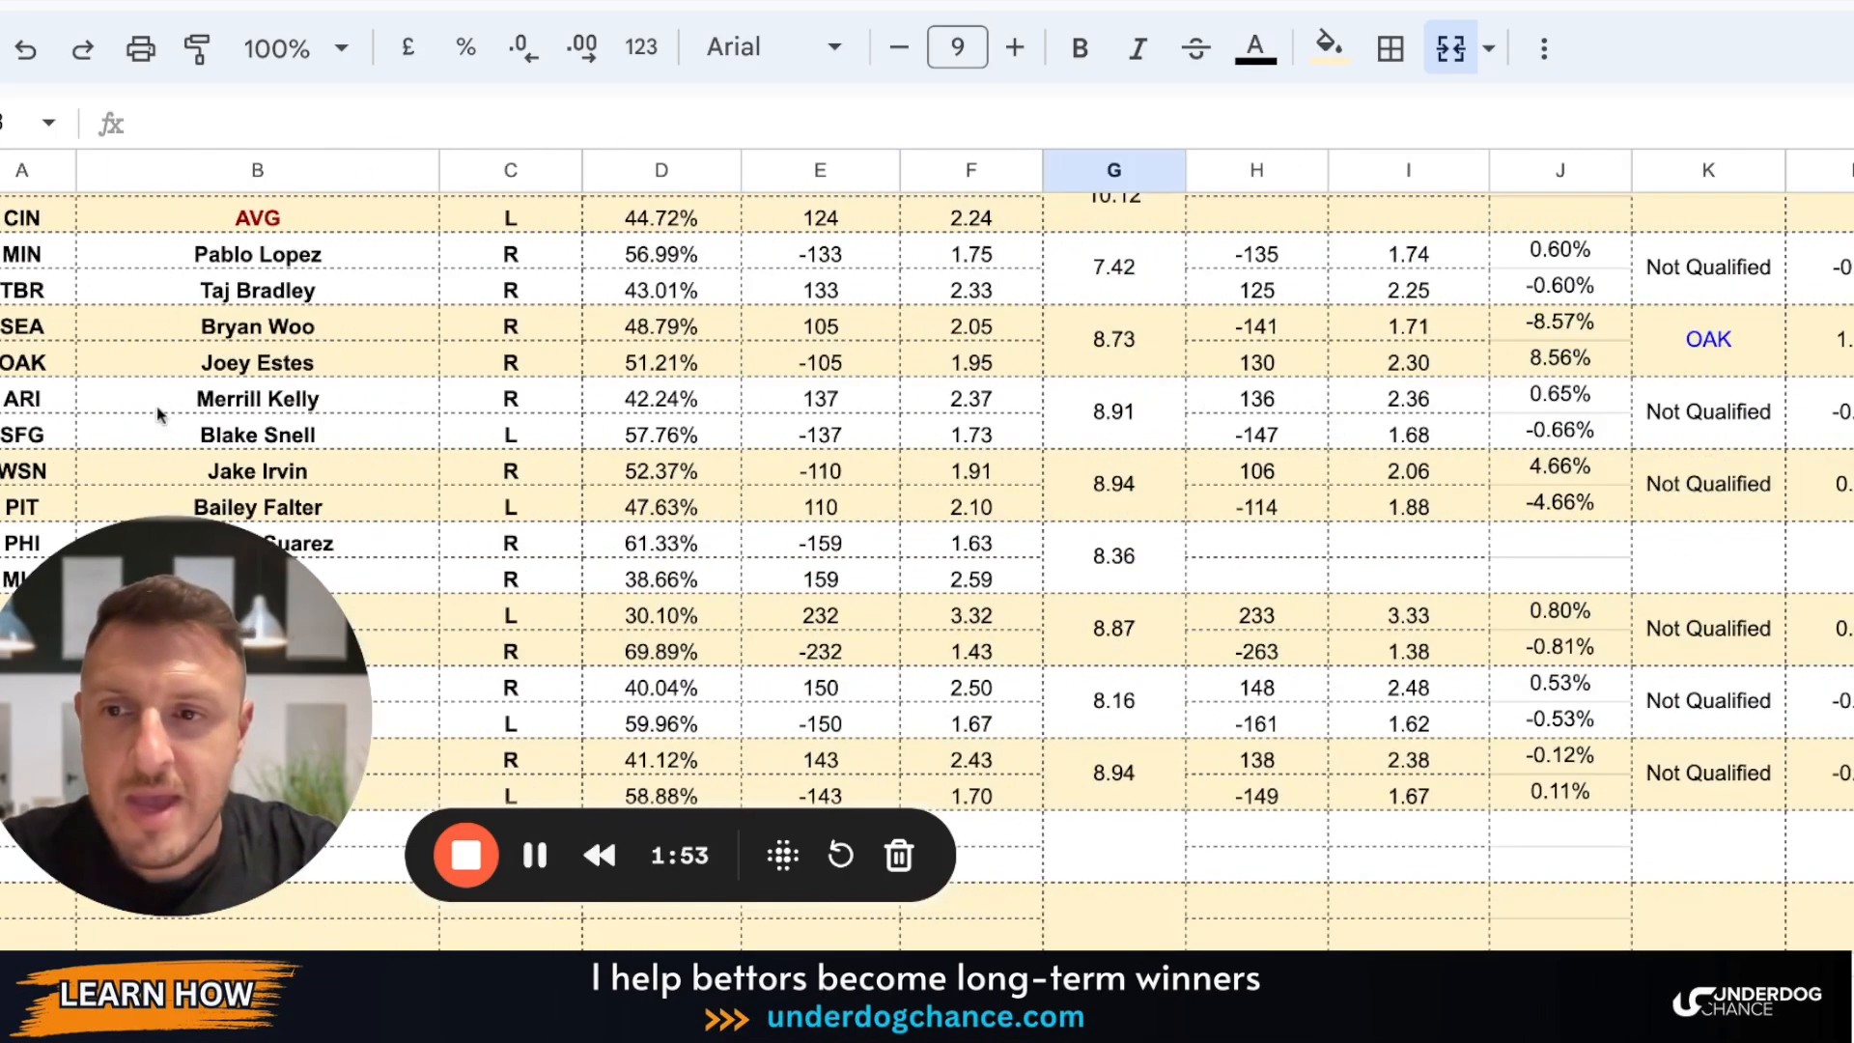
{"action": "scroll", "scroll_direction": "down", "scroll_amount": 3}
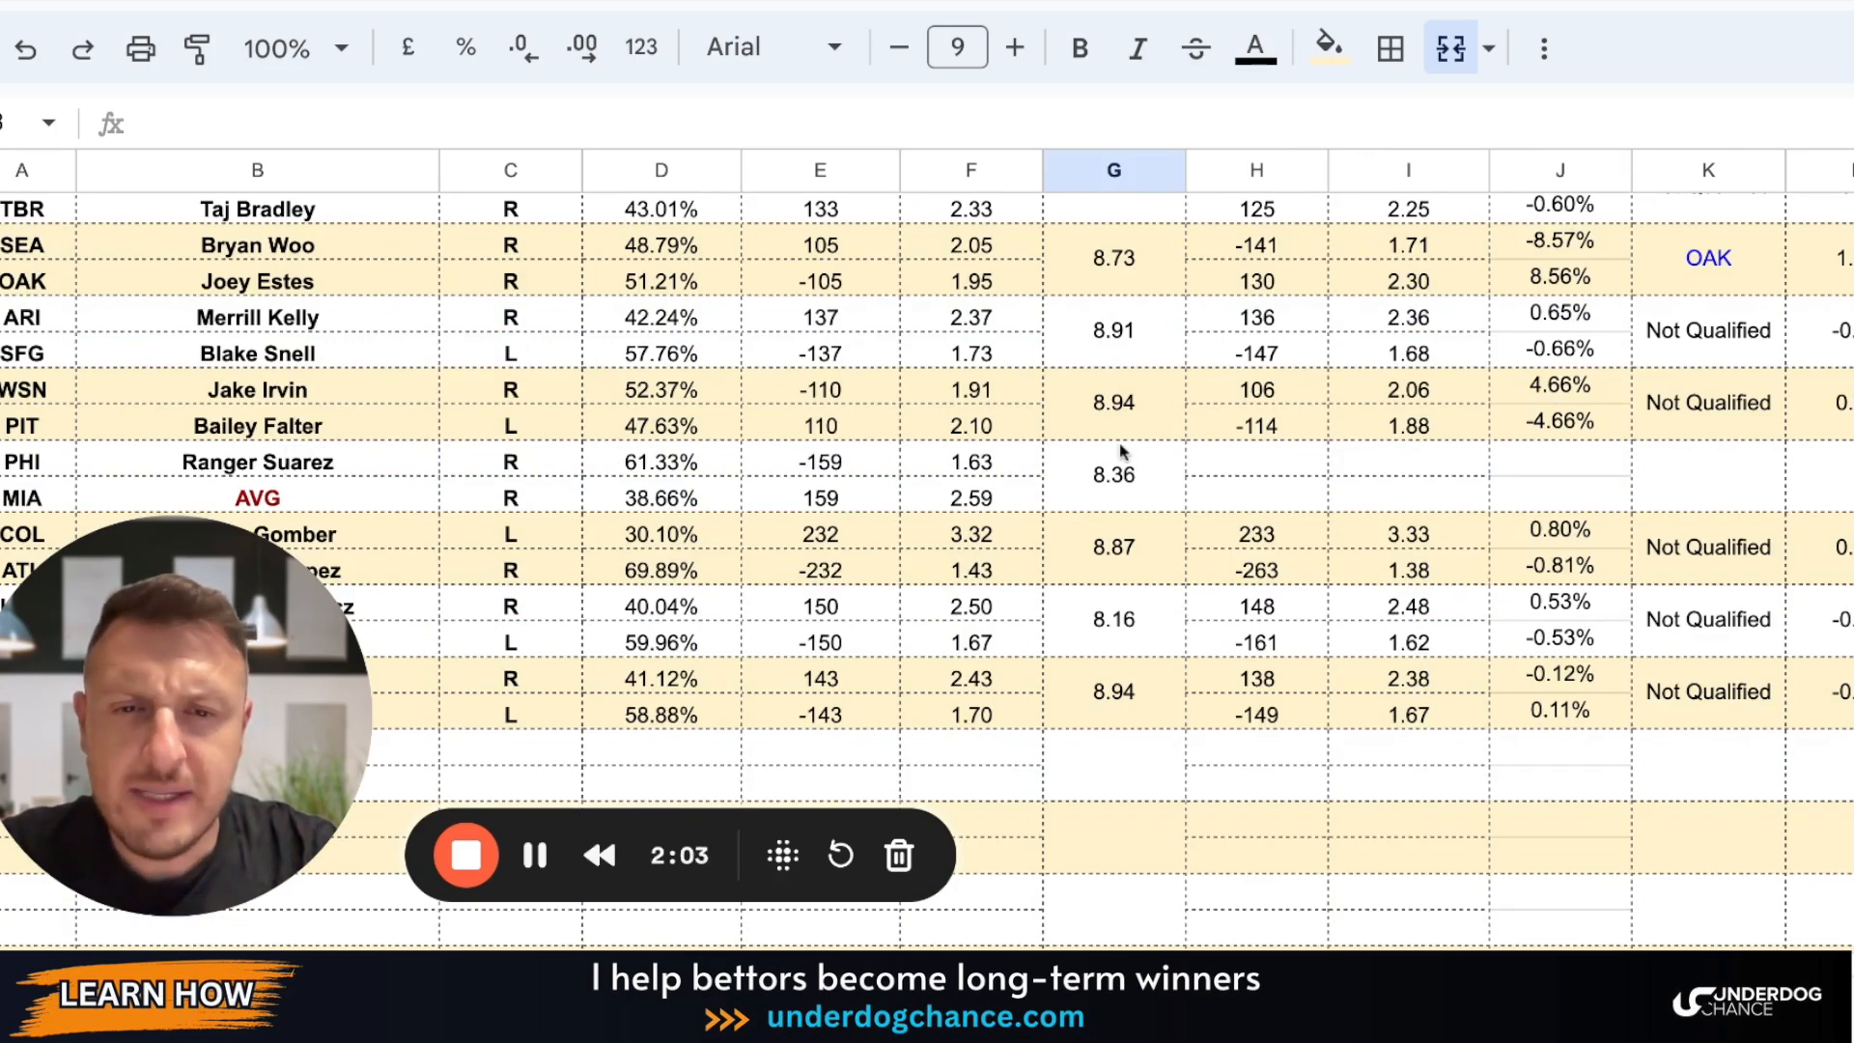
{"action": "mouse_move", "coordinate": [842, 441]}
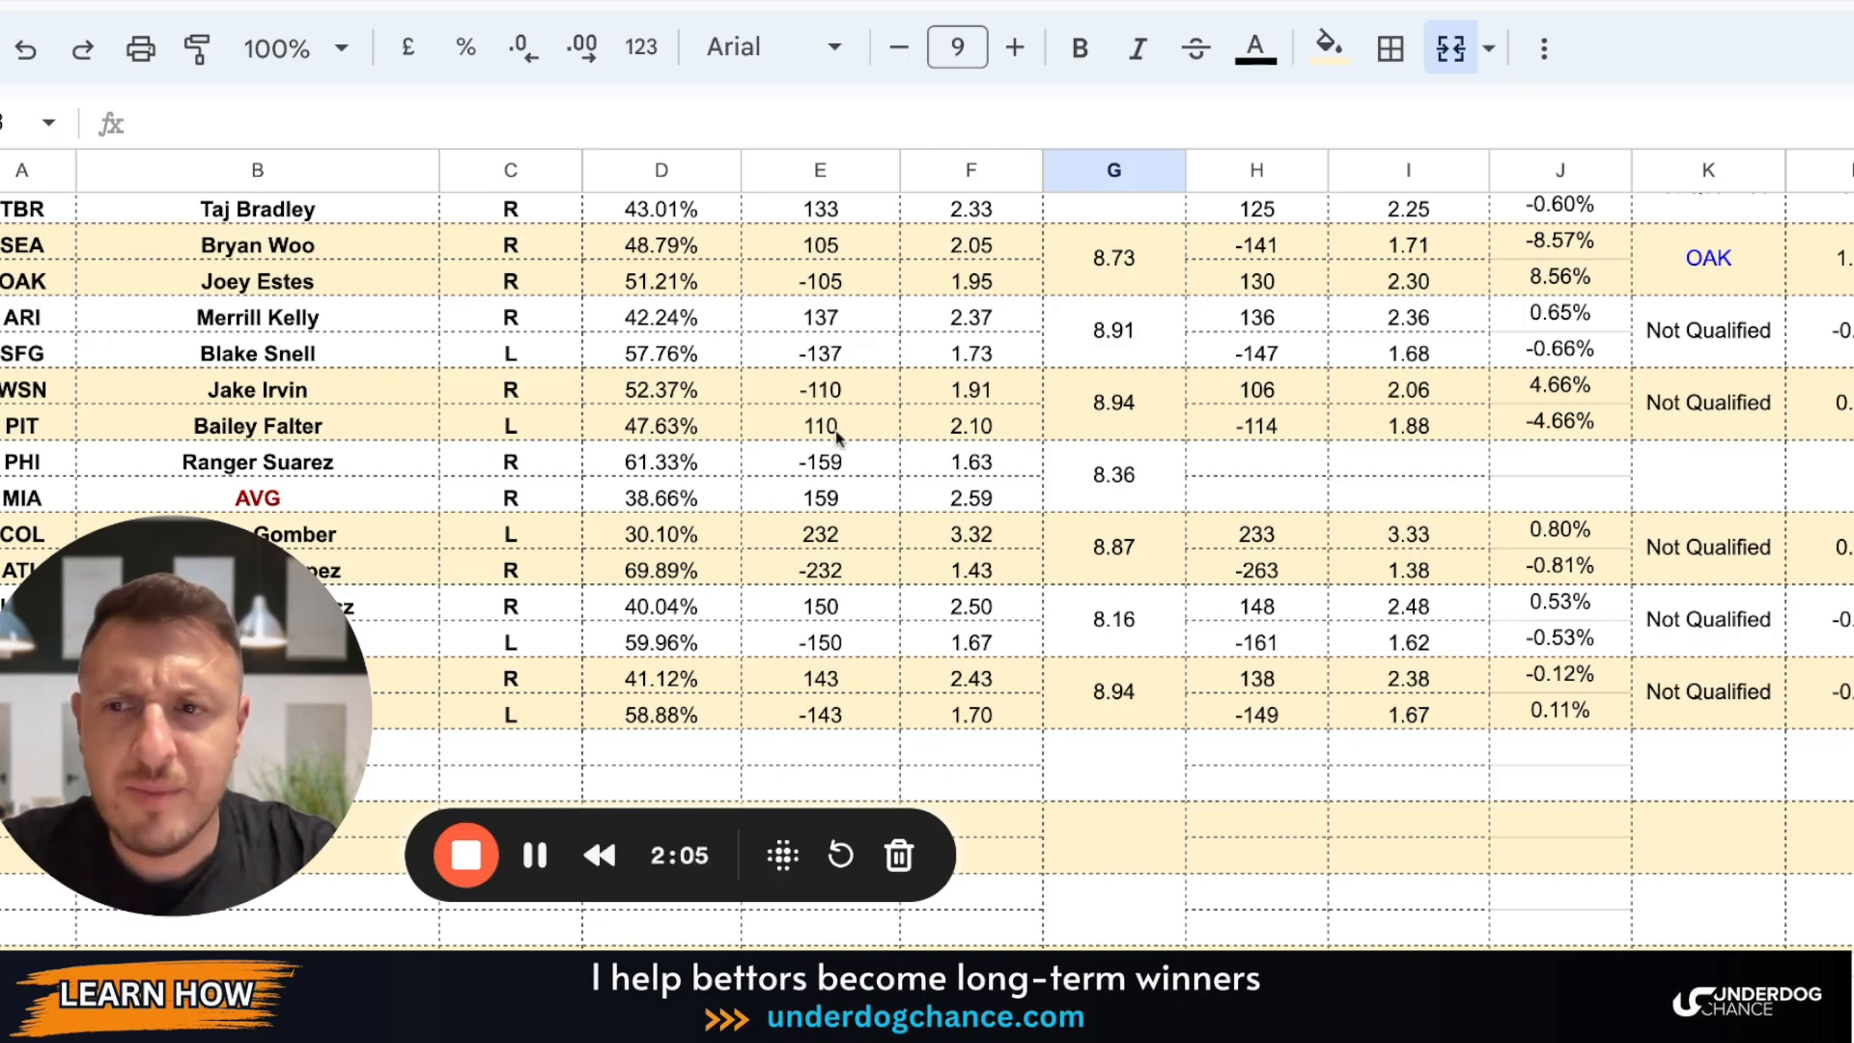
{"action": "mouse_move", "coordinate": [1327, 444]}
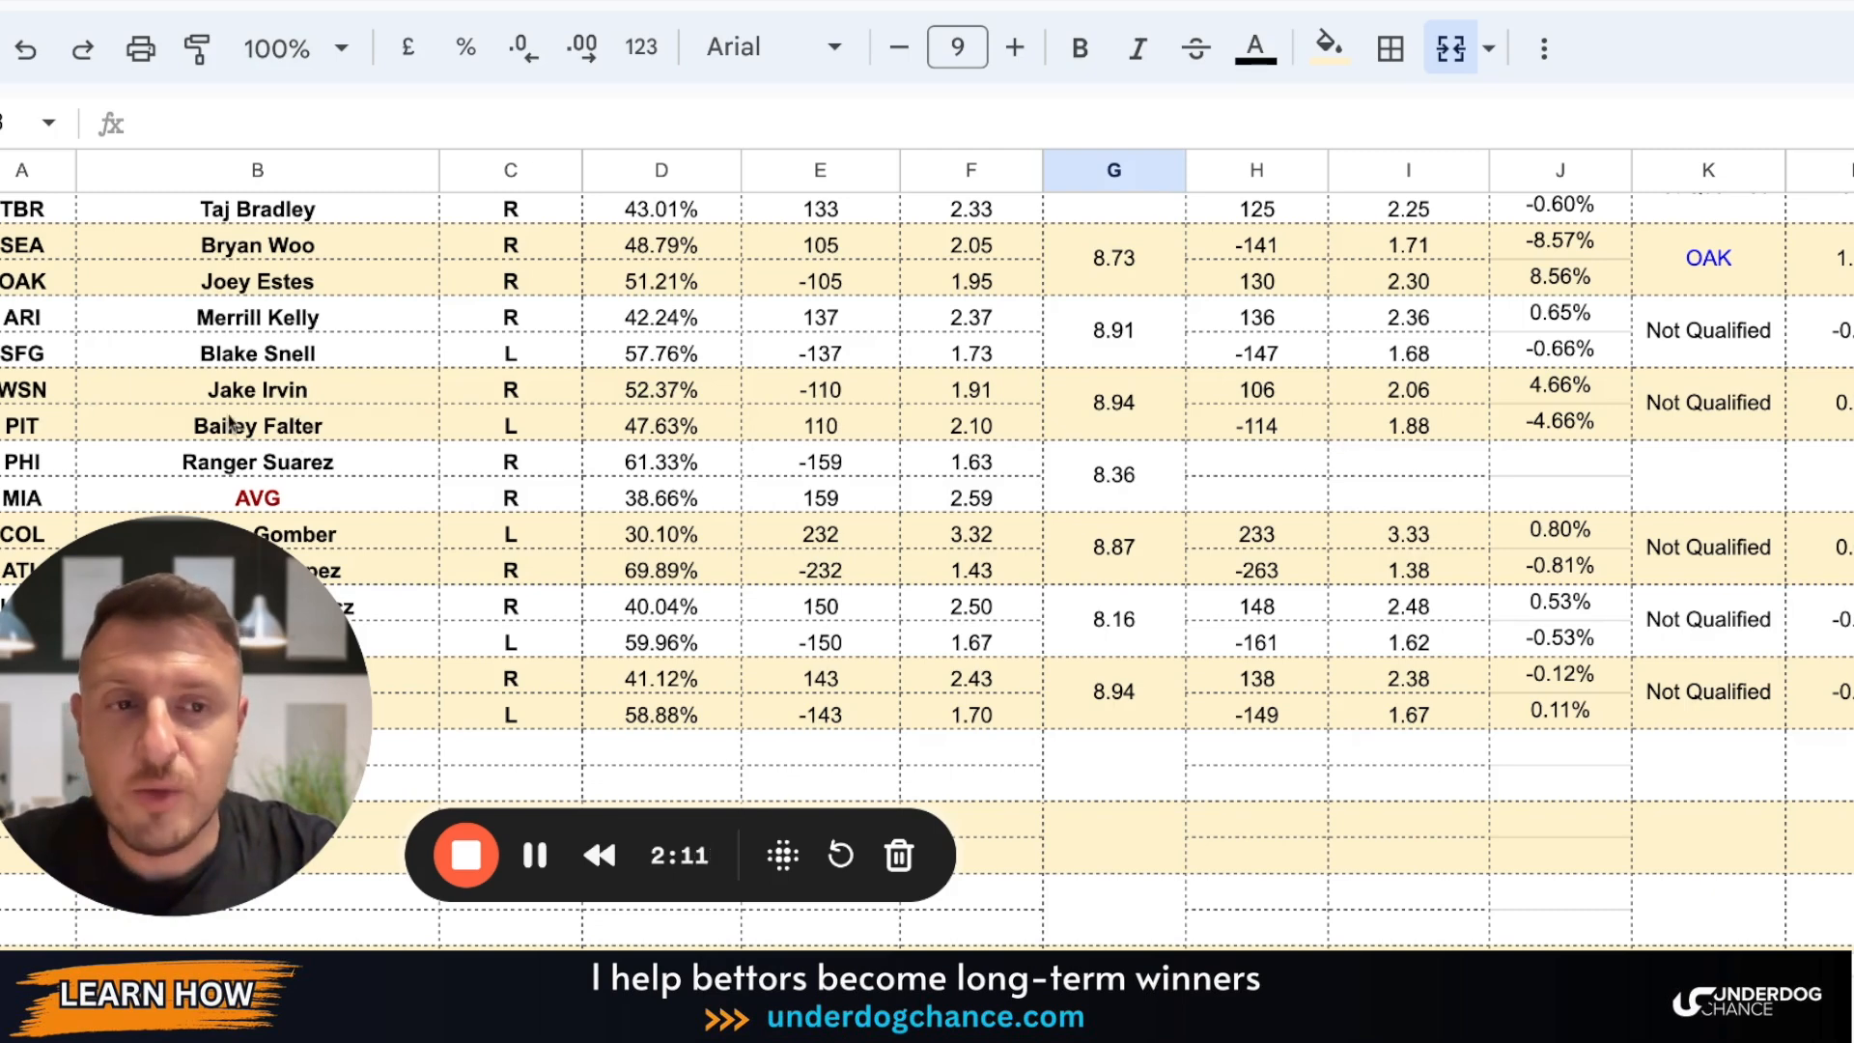
{"action": "scroll", "scroll_direction": "down", "scroll_amount": 3}
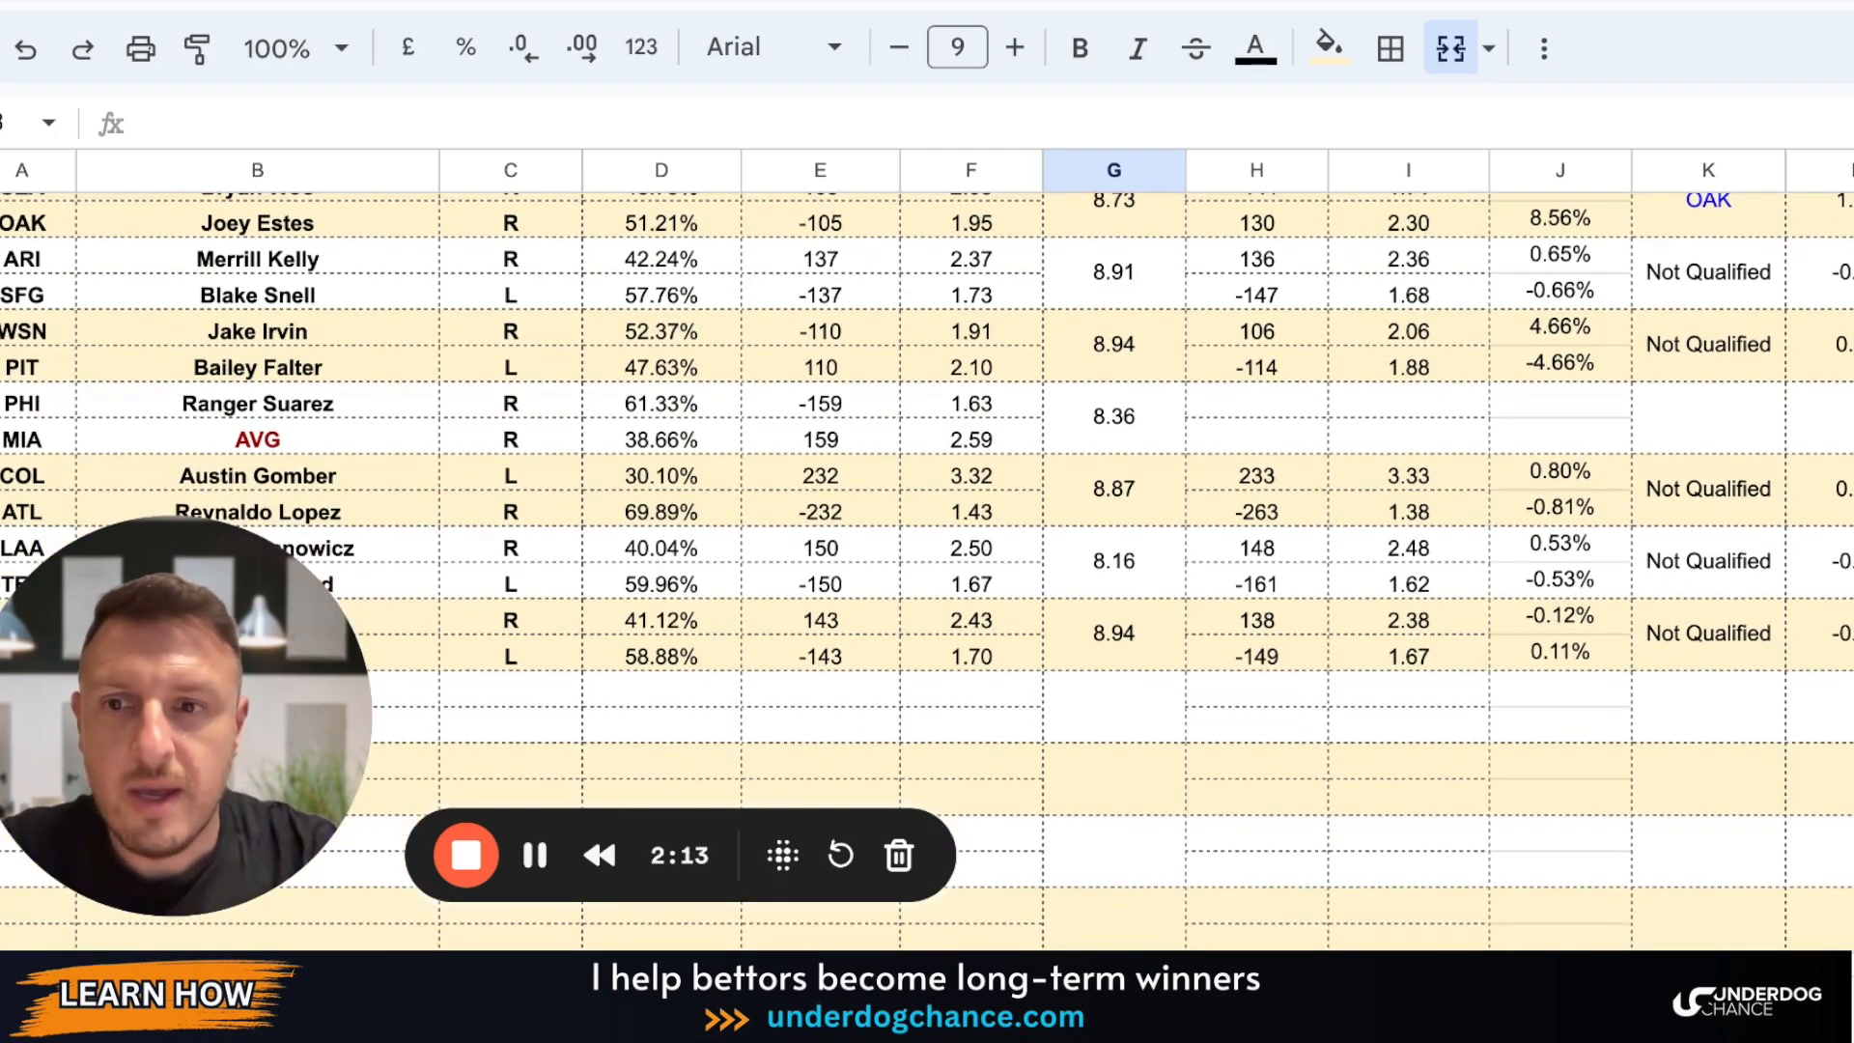
{"action": "scroll", "scroll_direction": "down", "scroll_amount": 3}
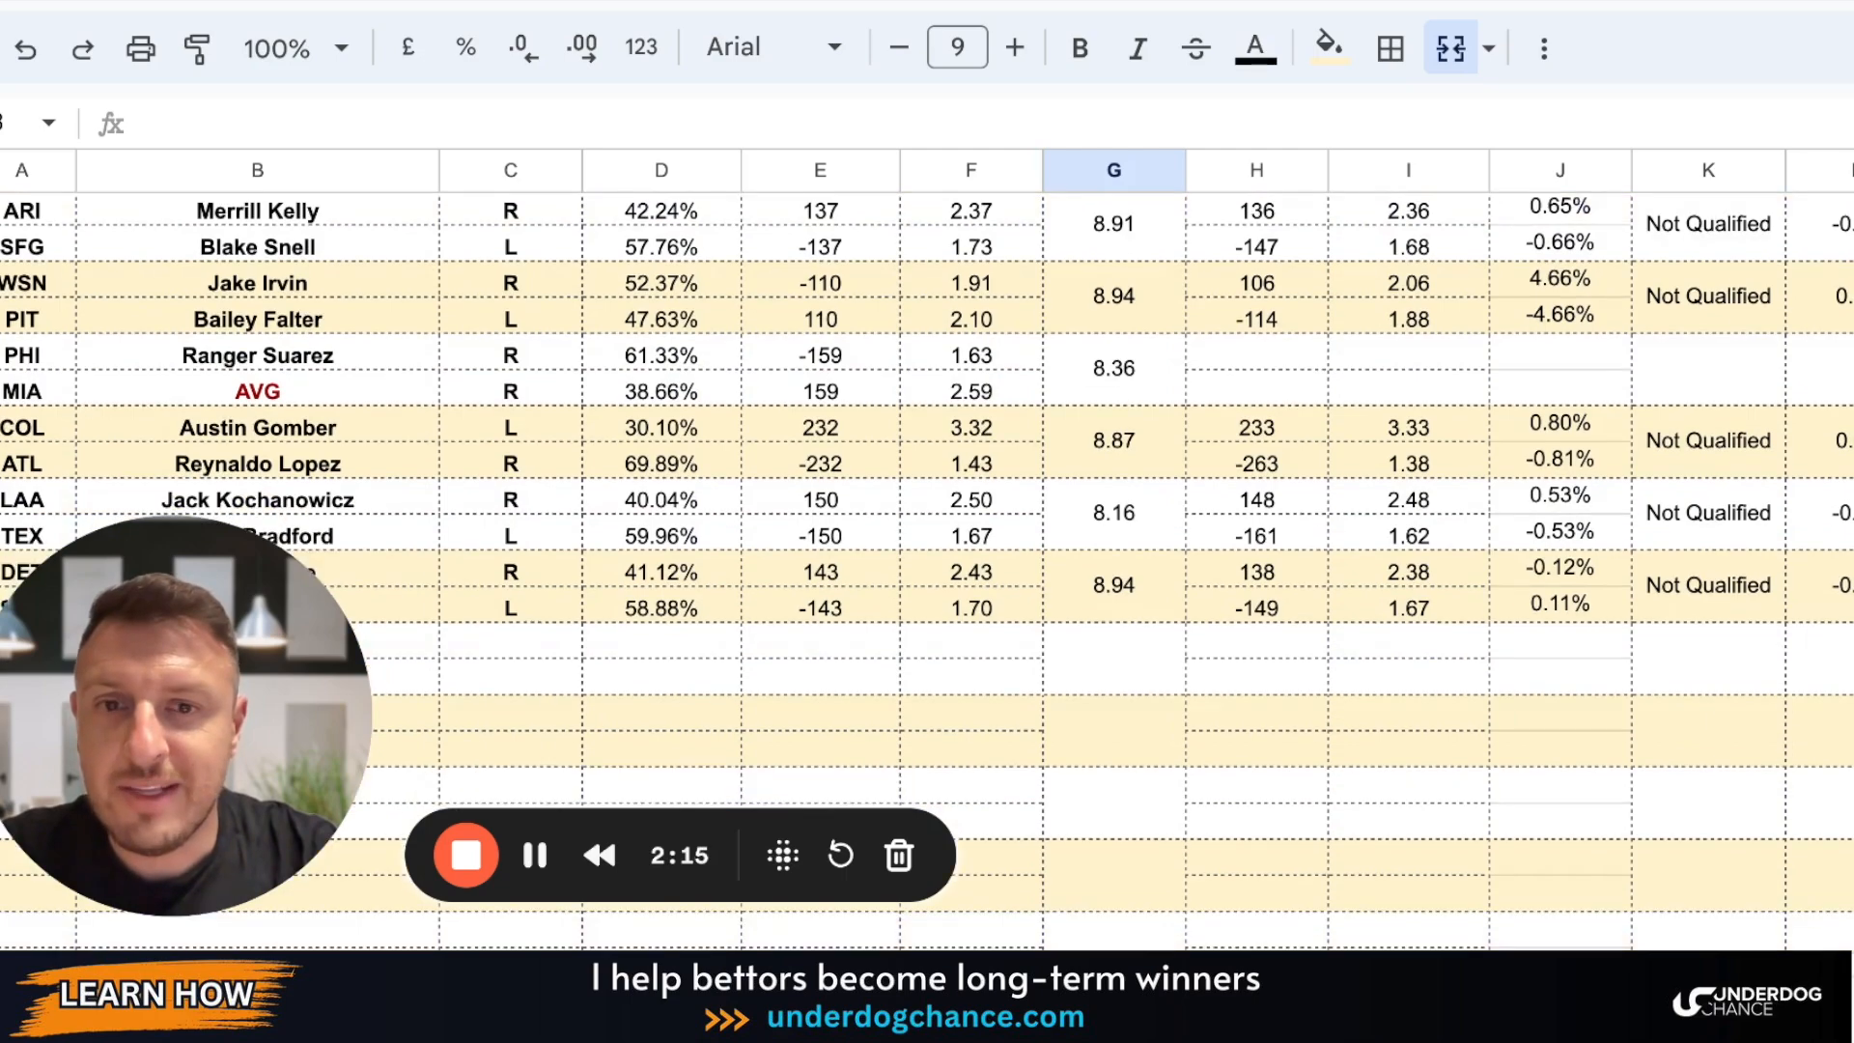
{"action": "scroll", "scroll_direction": "down", "scroll_amount": 3}
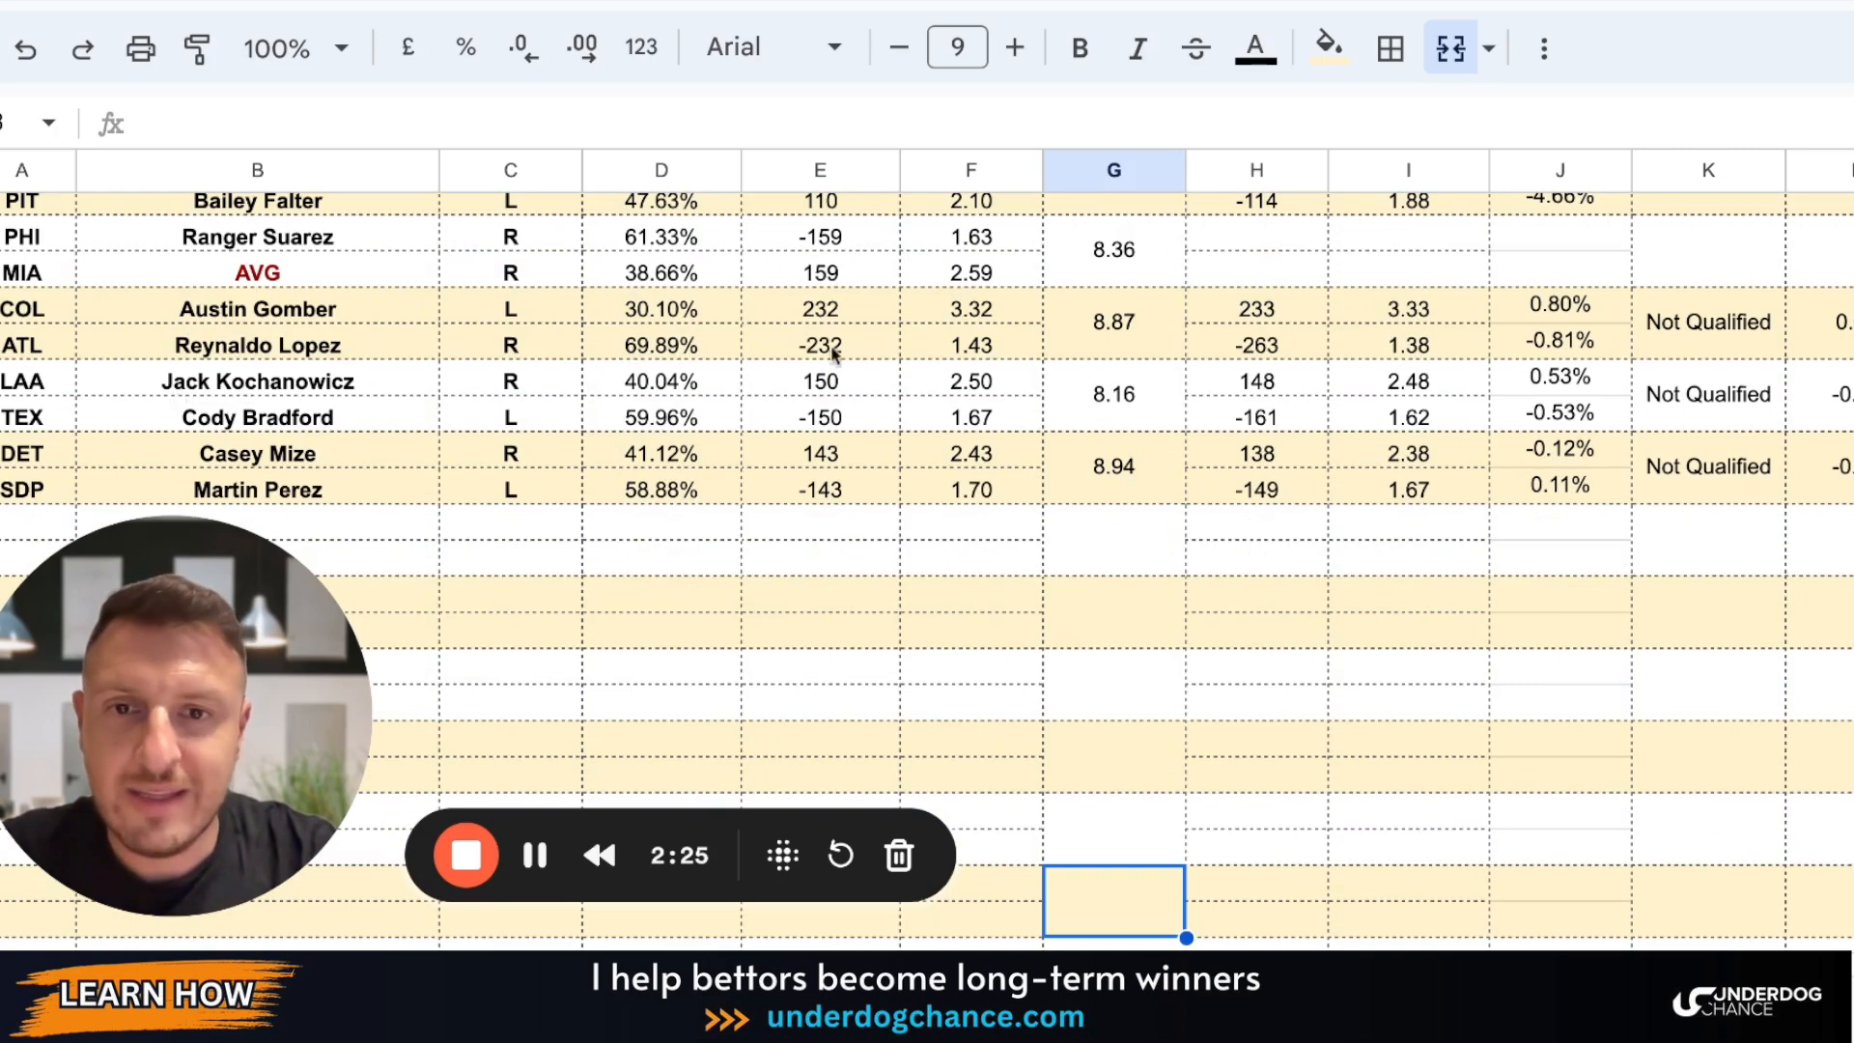
{"action": "mouse_move", "coordinate": [1005, 354]}
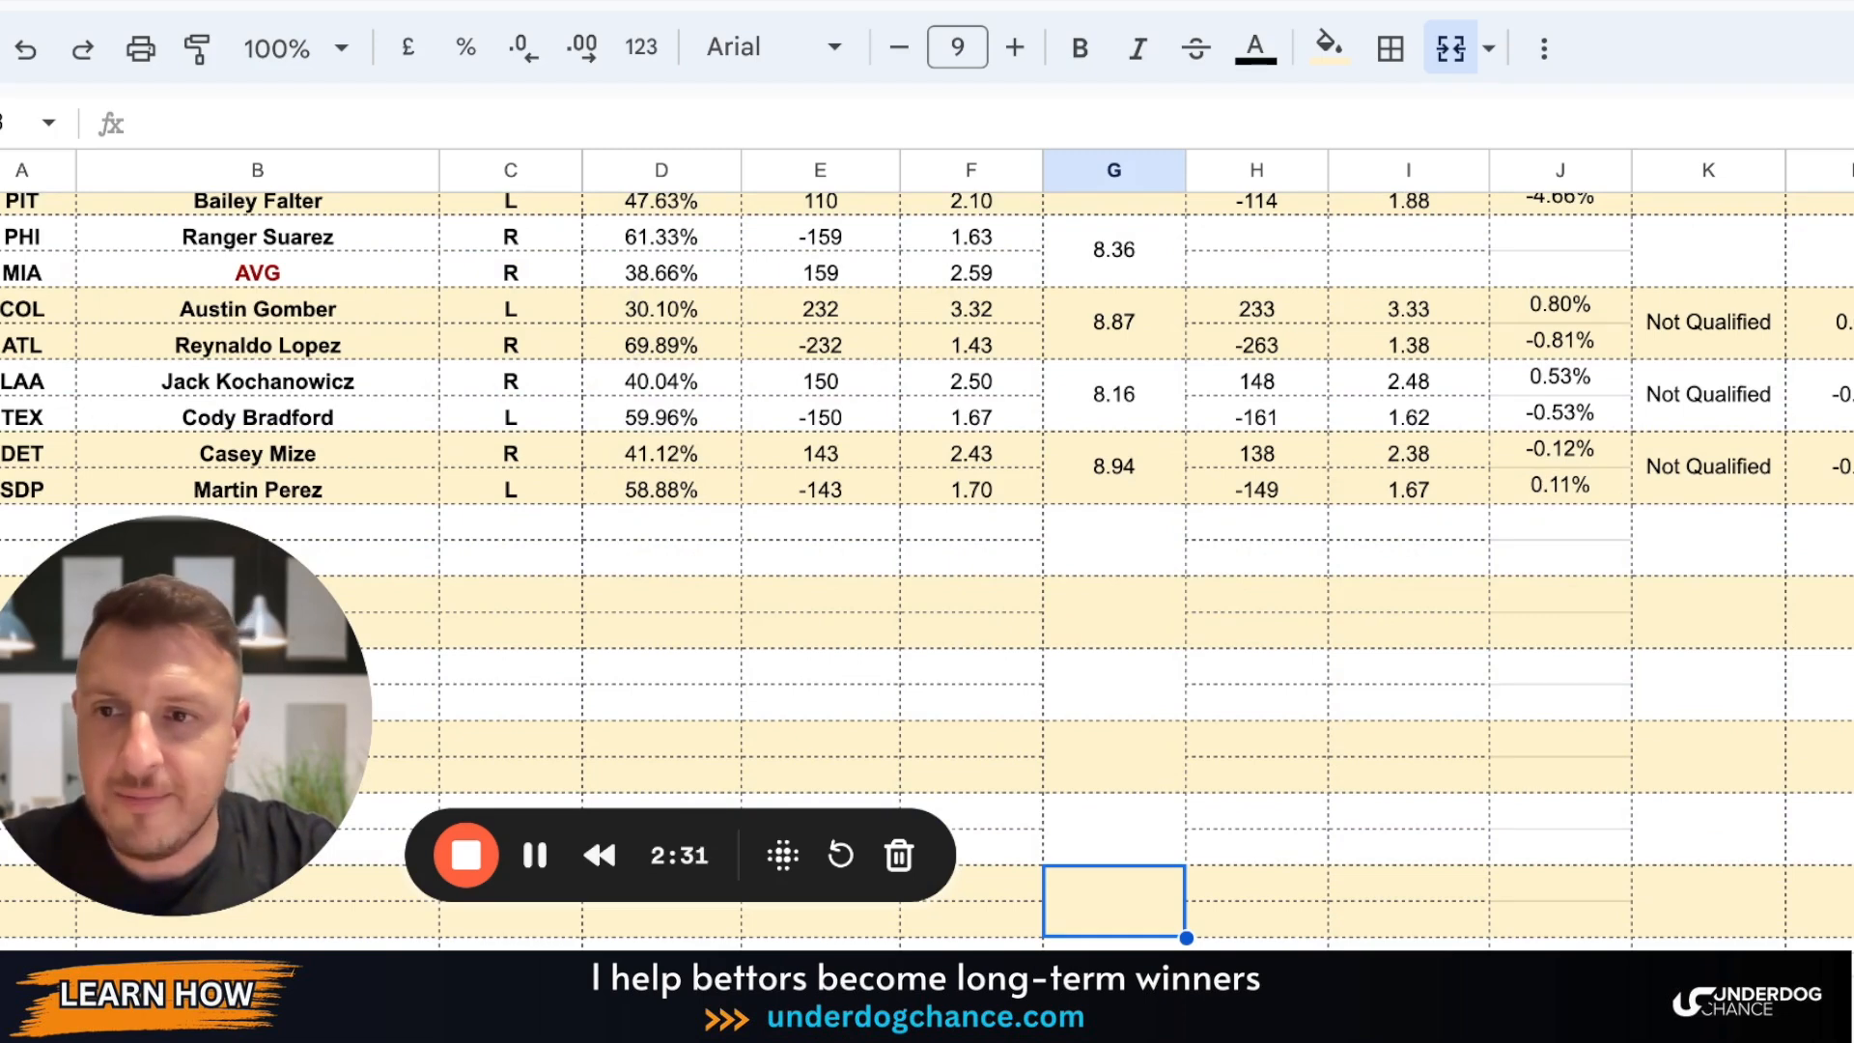
{"action": "mouse_move", "coordinate": [1755, 433]}
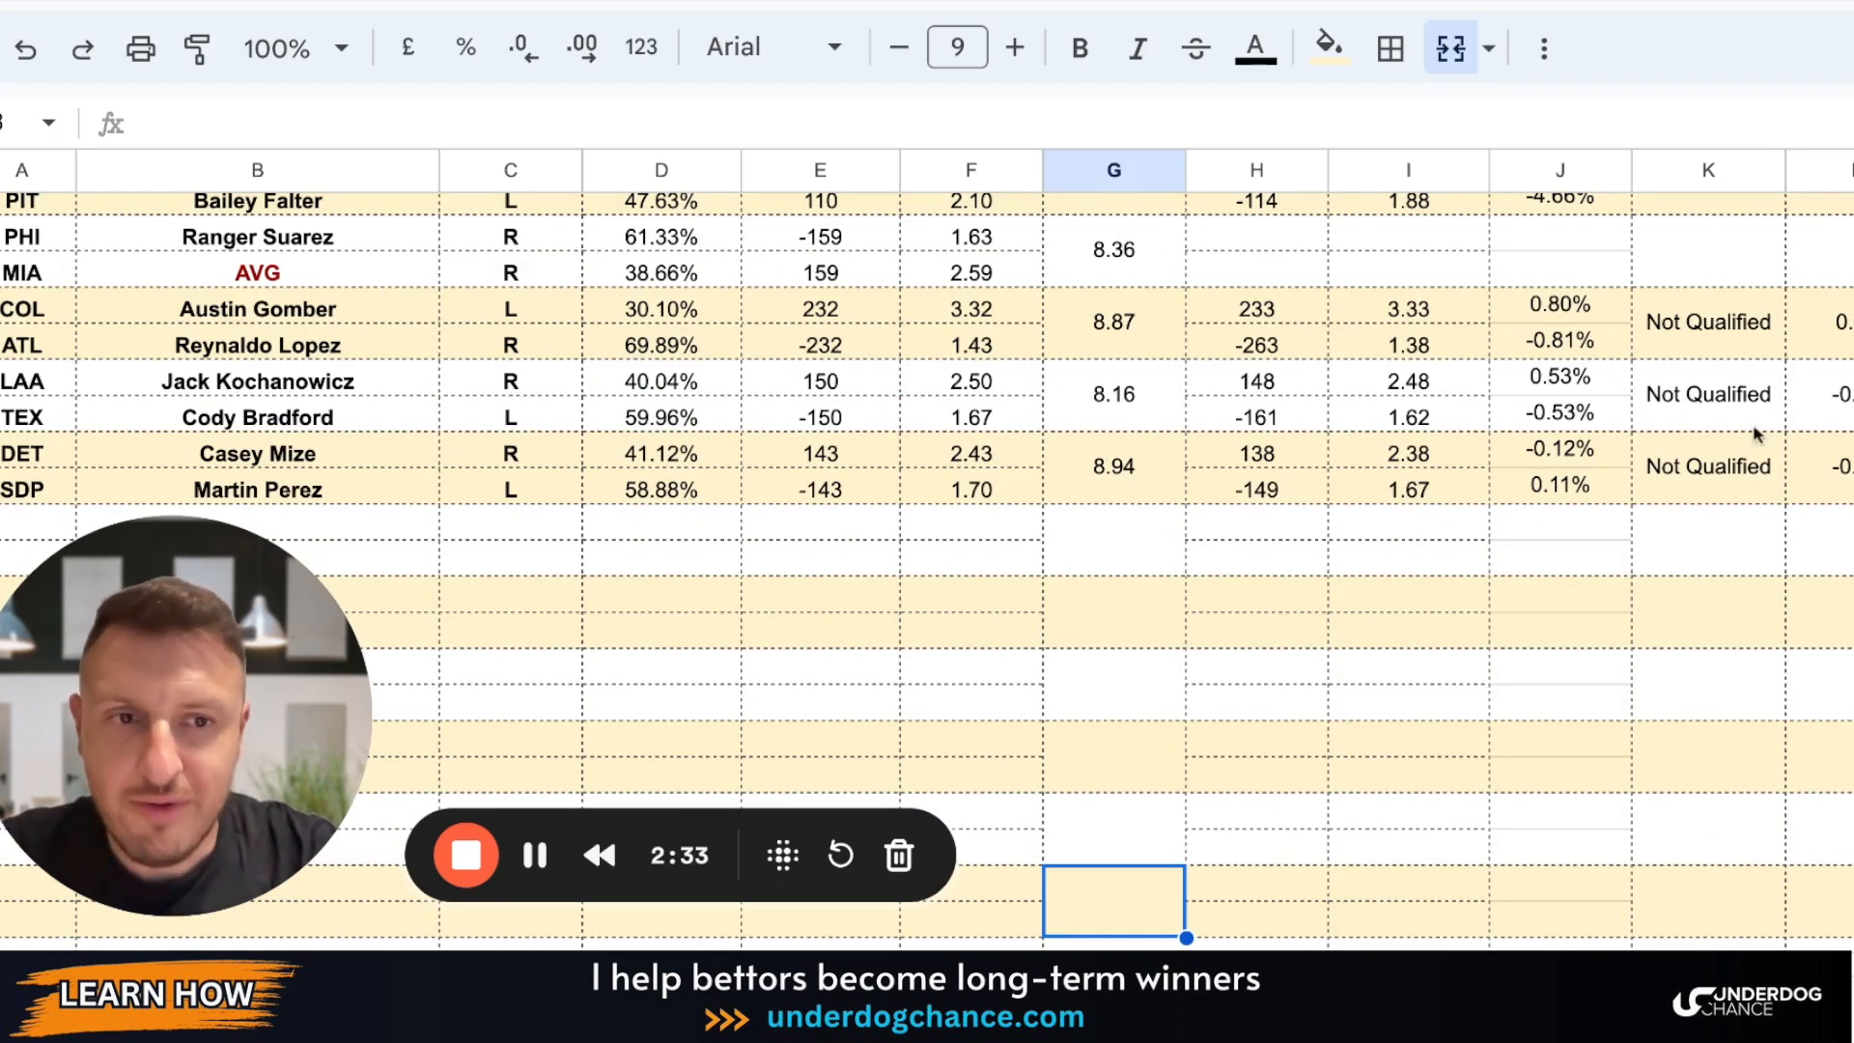
{"action": "mouse_move", "coordinate": [890, 440]}
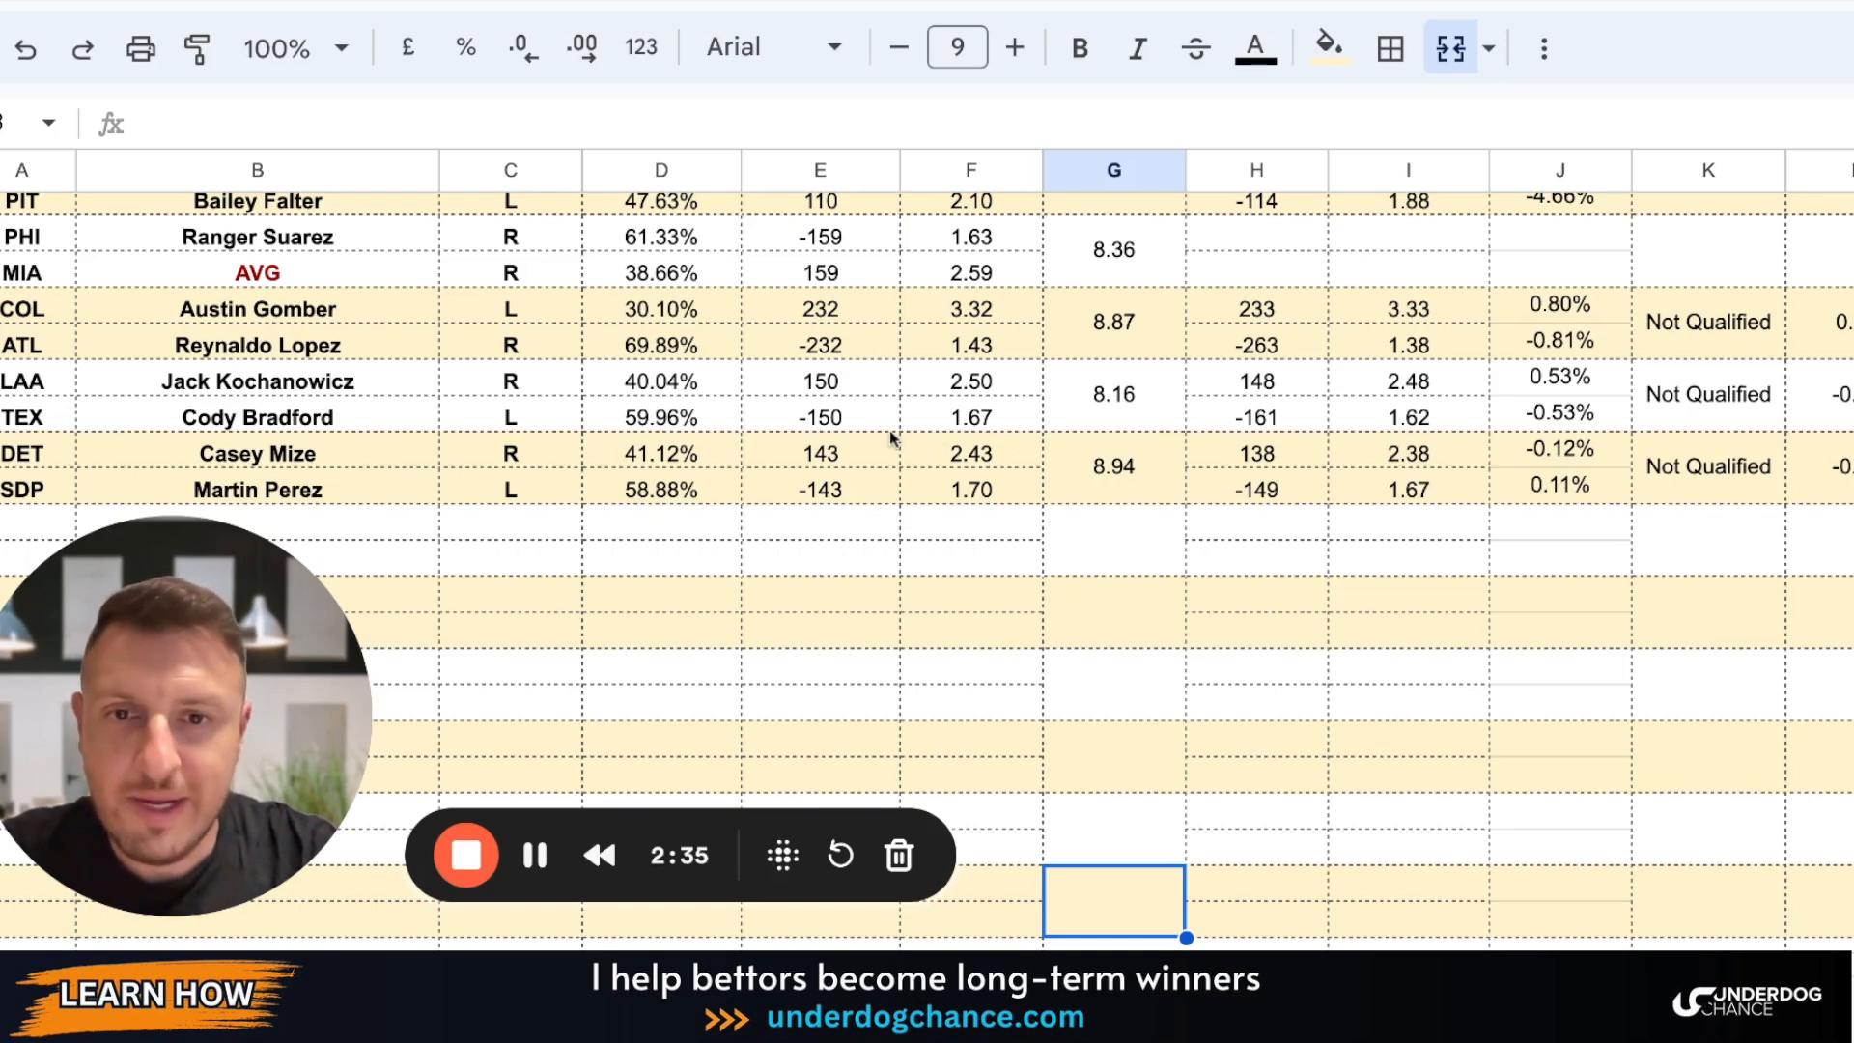
{"action": "mouse_move", "coordinate": [946, 407]}
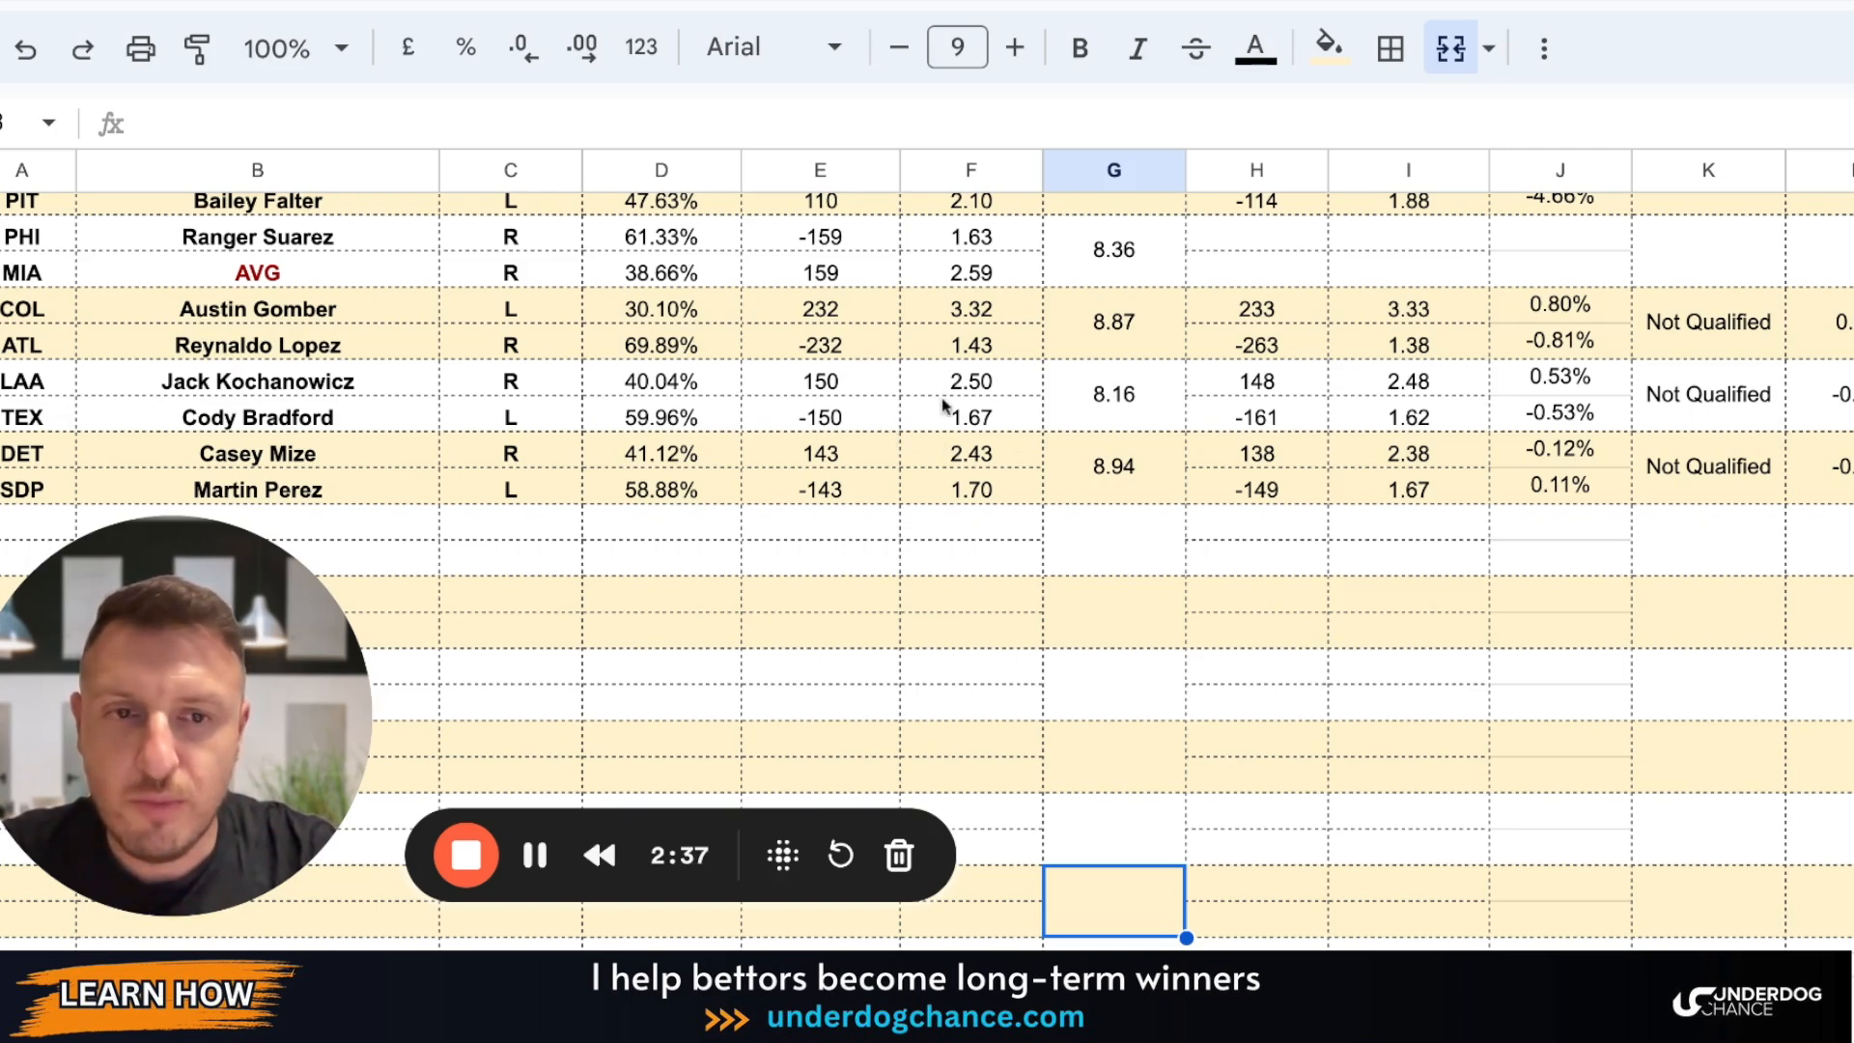
{"action": "mouse_move", "coordinate": [1448, 394]}
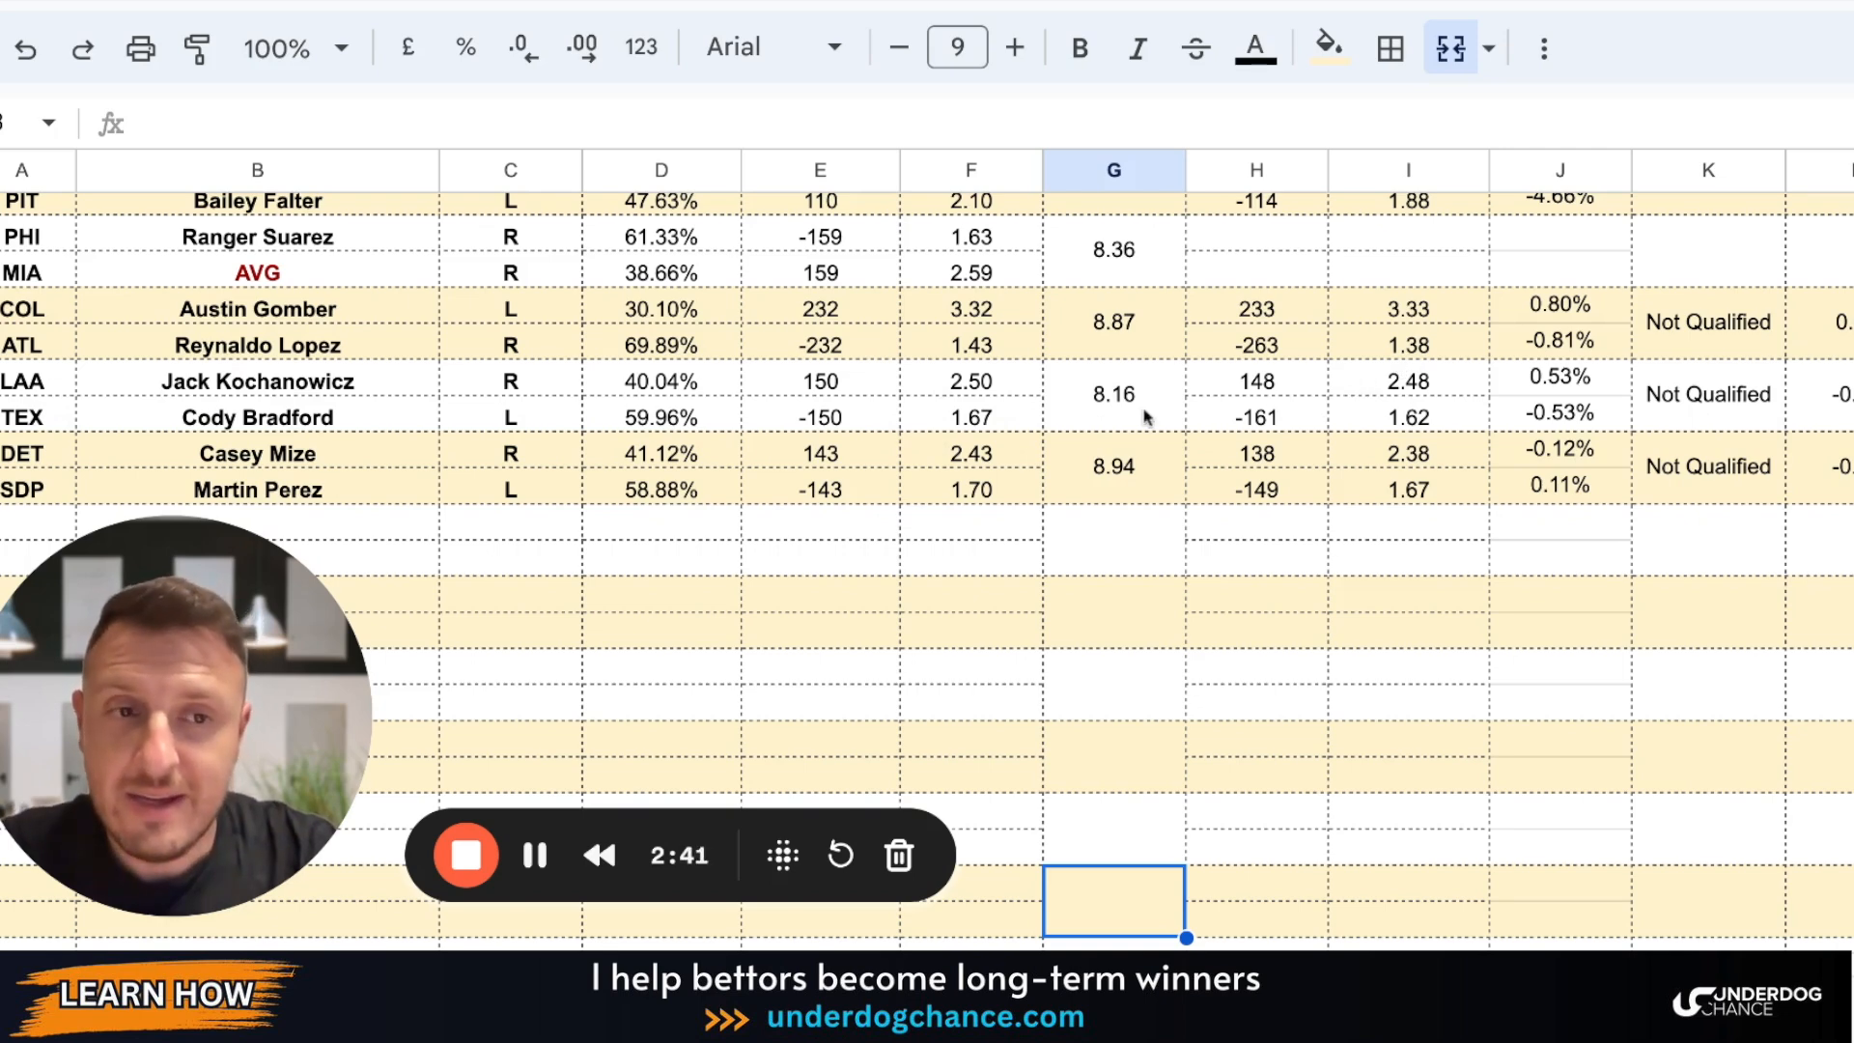
{"action": "scroll", "scroll_direction": "down", "scroll_amount": 3}
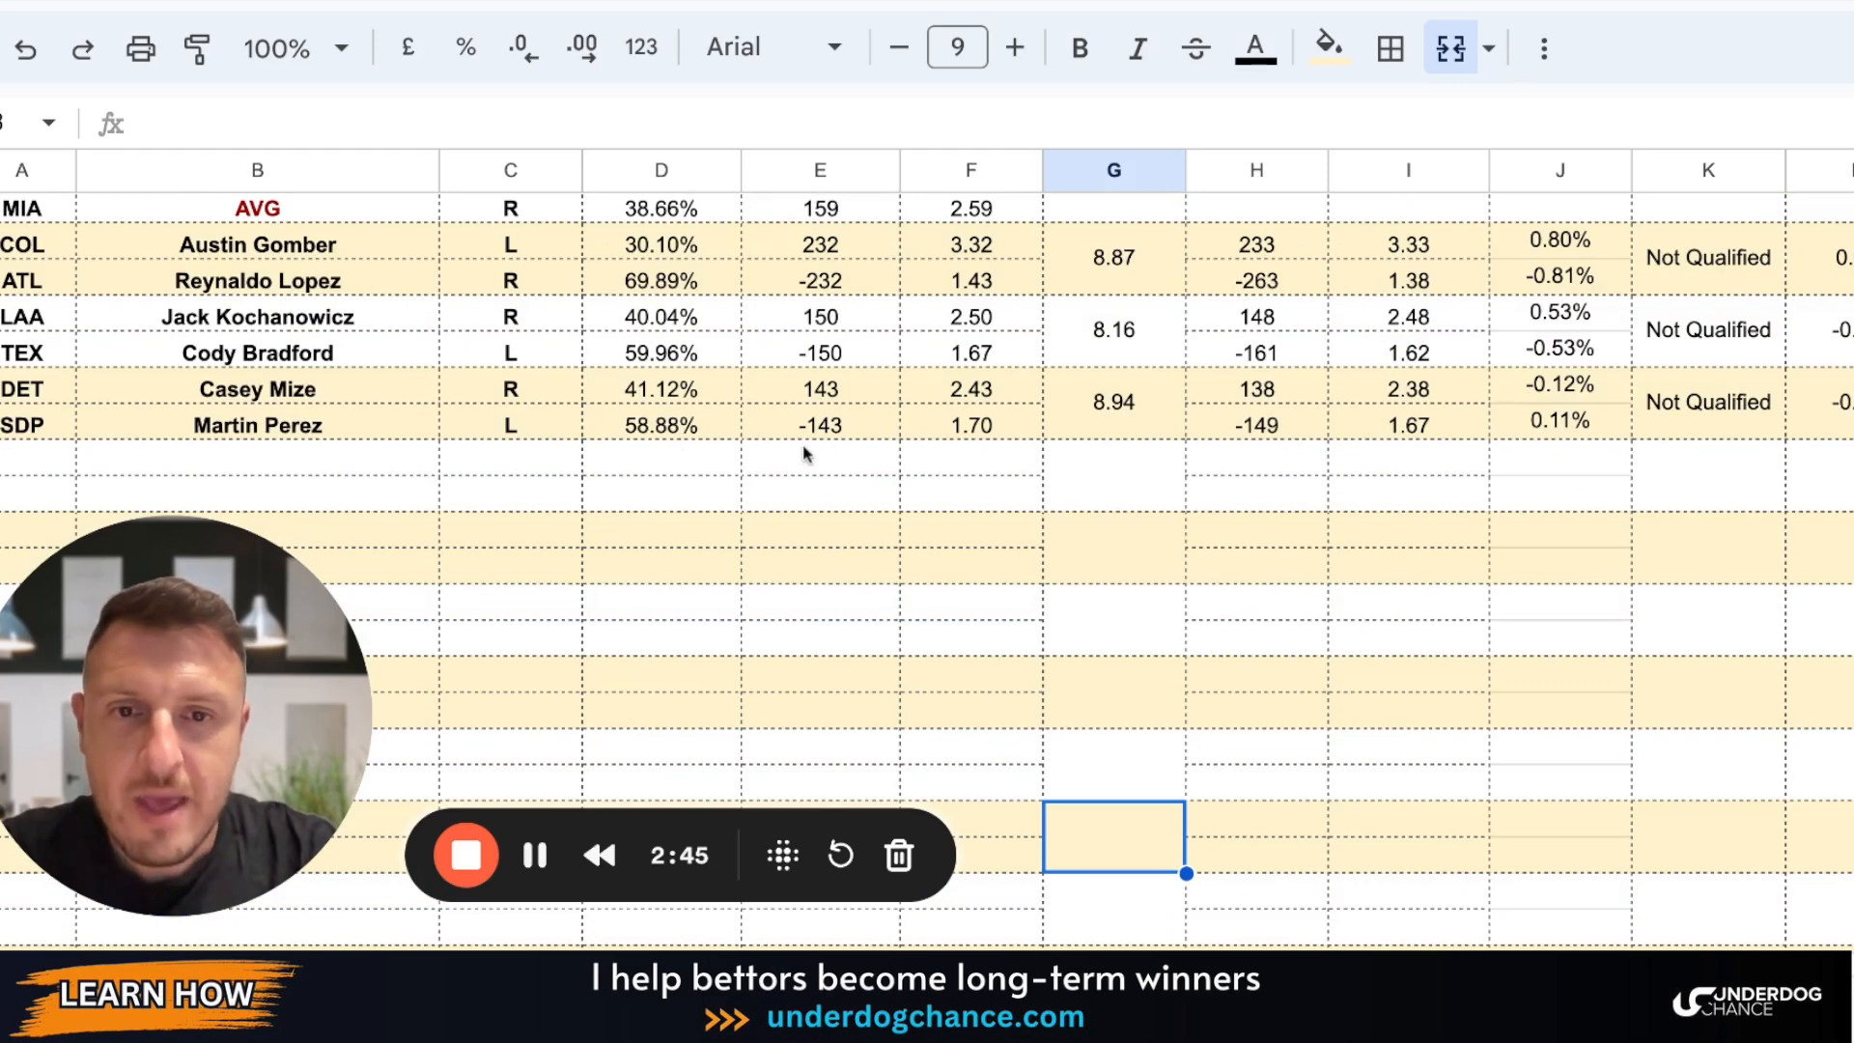
{"action": "mouse_move", "coordinate": [946, 432]}
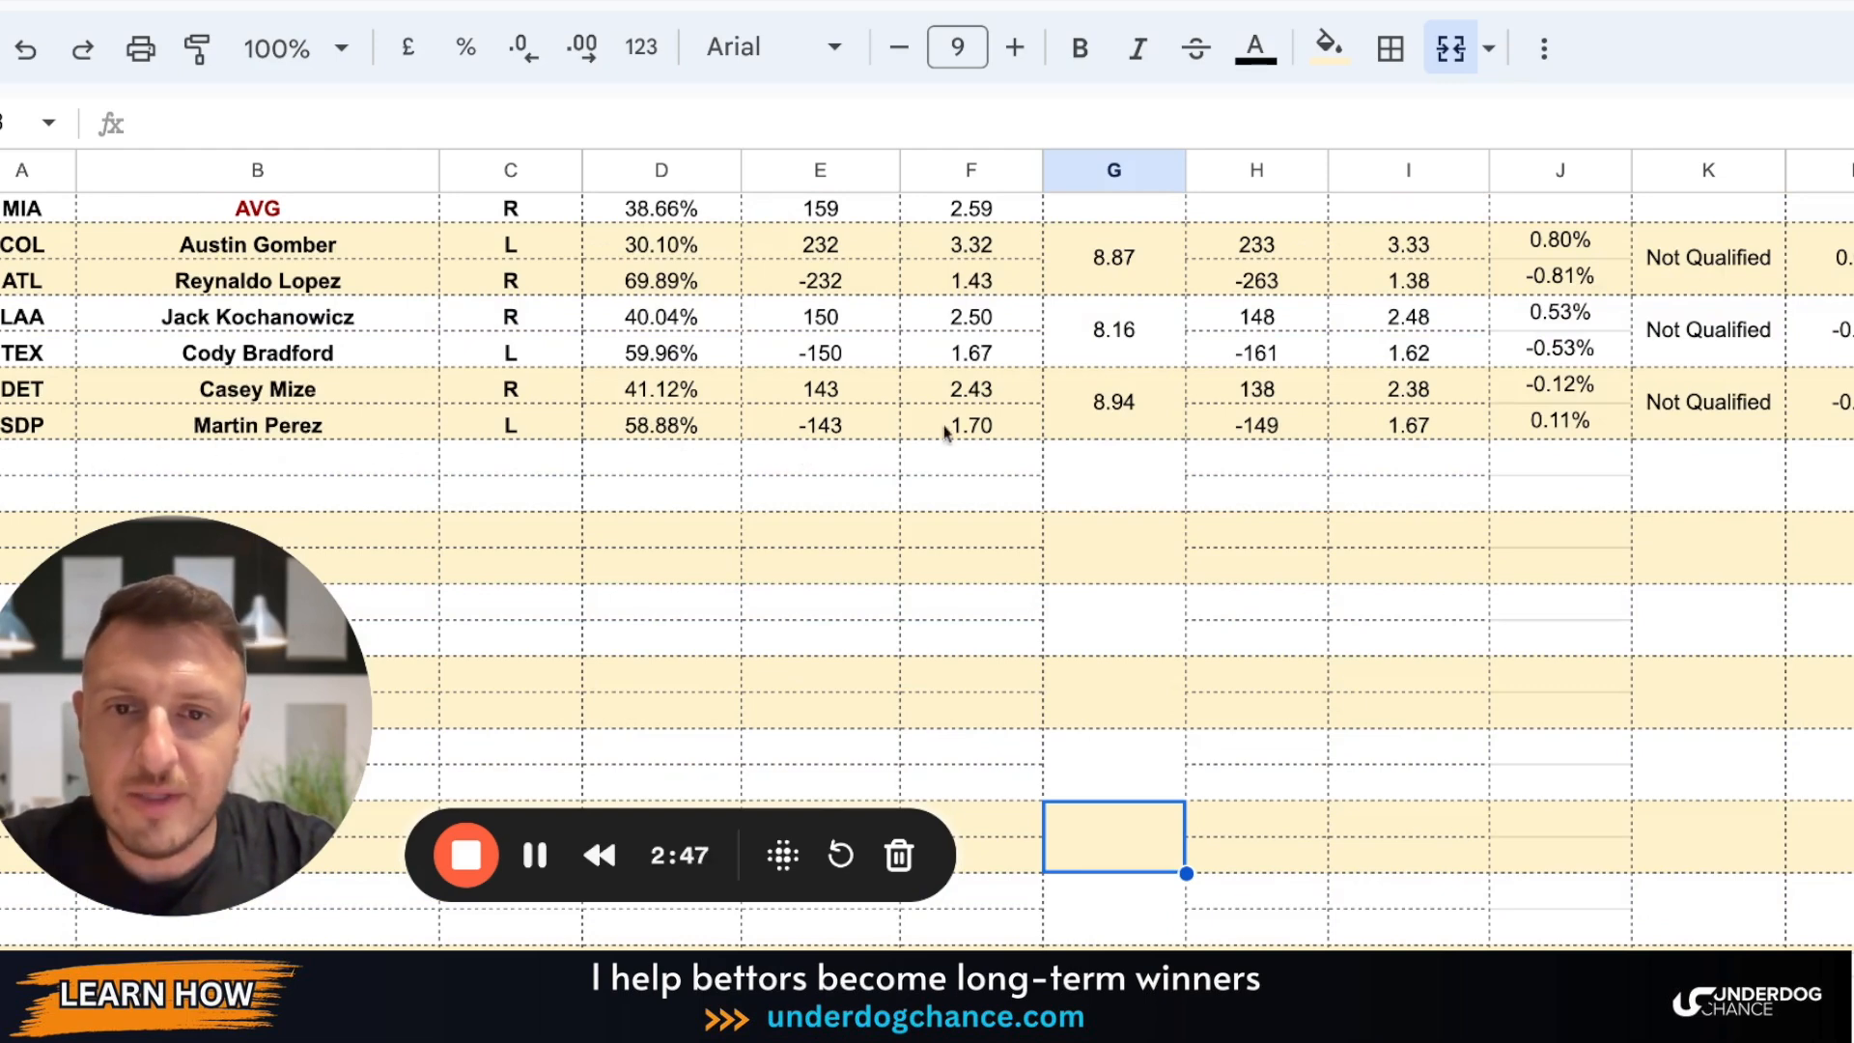
{"action": "mouse_move", "coordinate": [816, 453]}
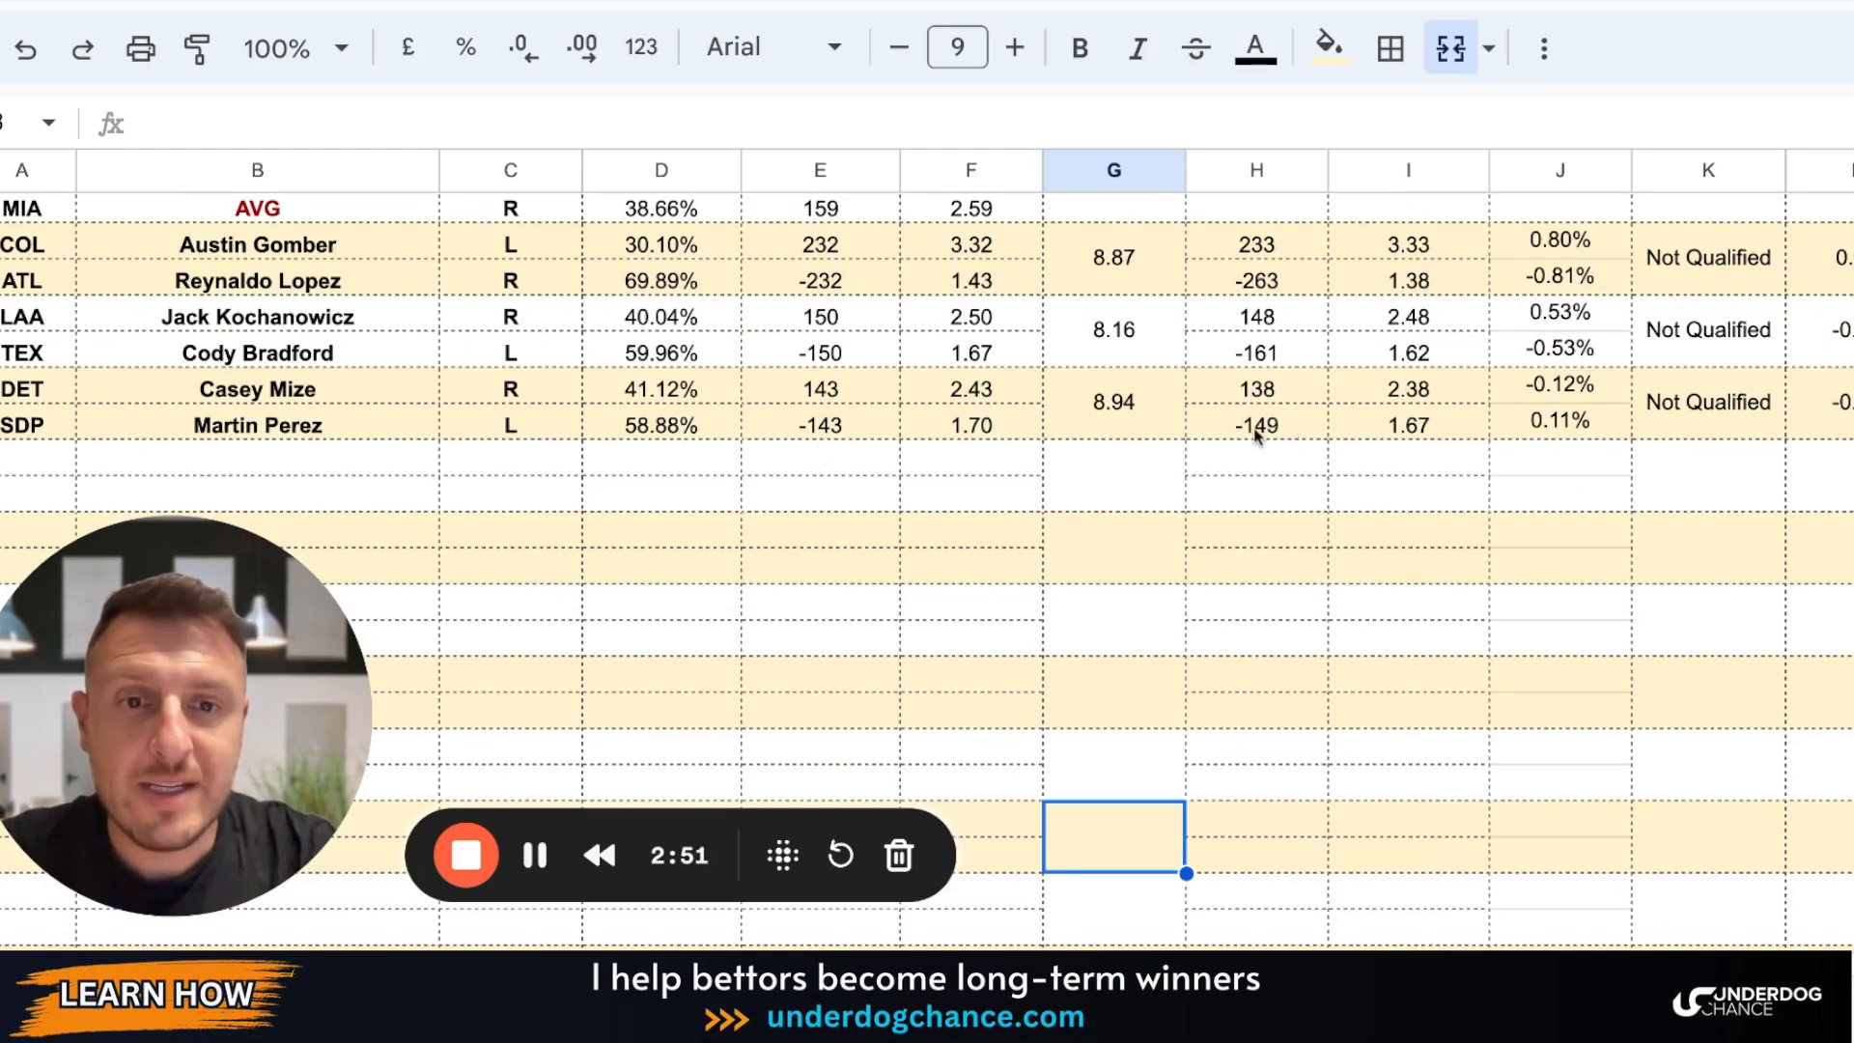
{"action": "mouse_move", "coordinate": [1425, 456]}
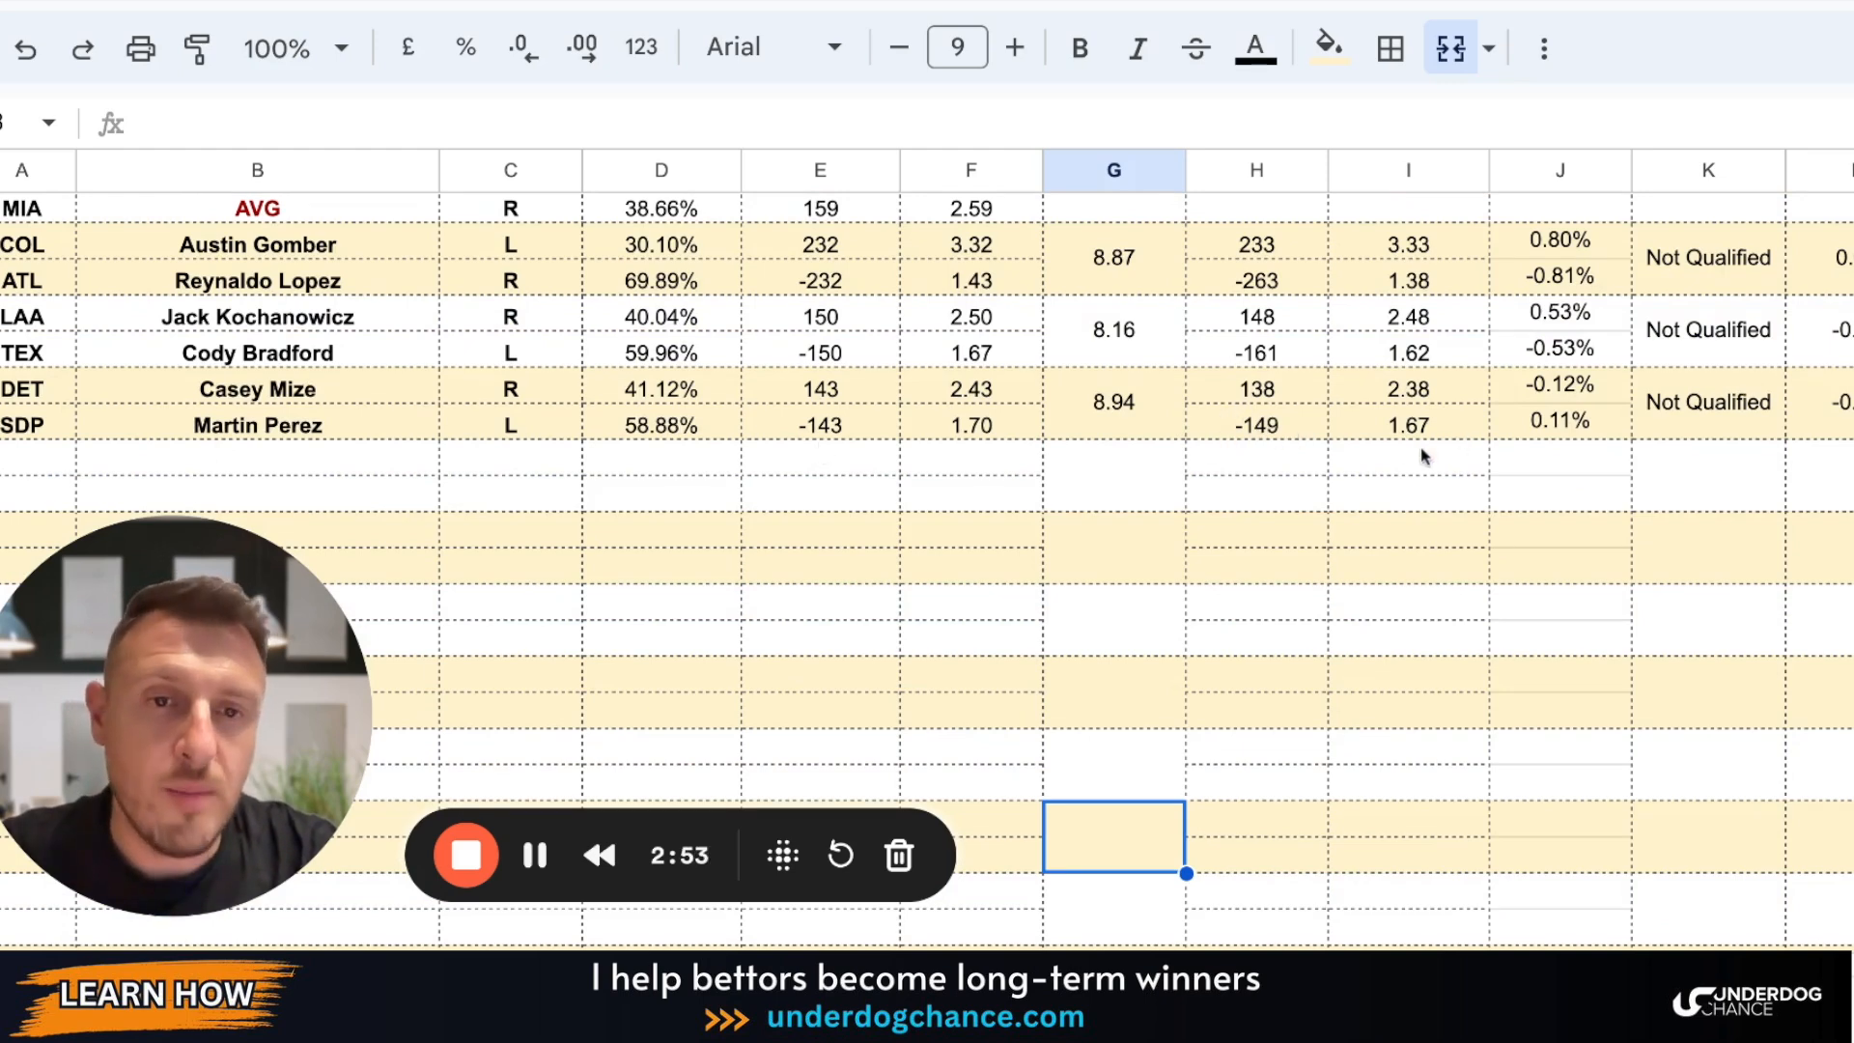